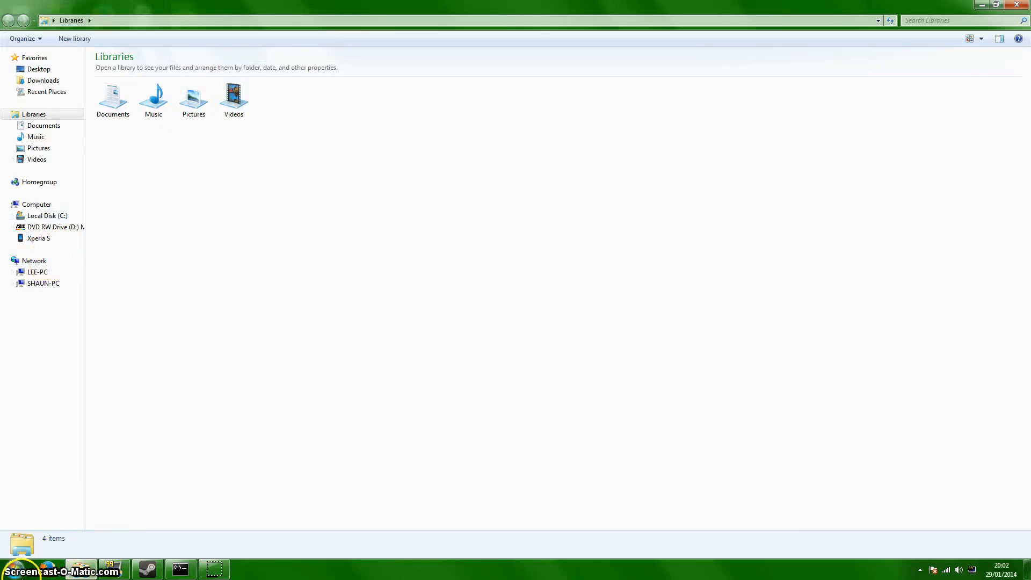
# - Show the Network folder's devices and select the Sky ADSL Router
pyautogui.click(18, 569)
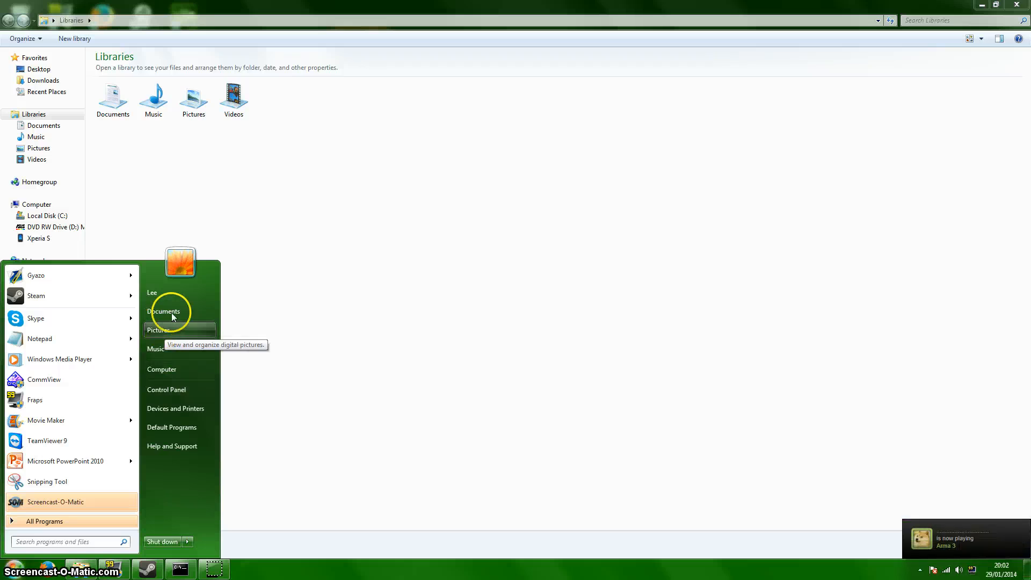
pyautogui.moveTo(449, 307)
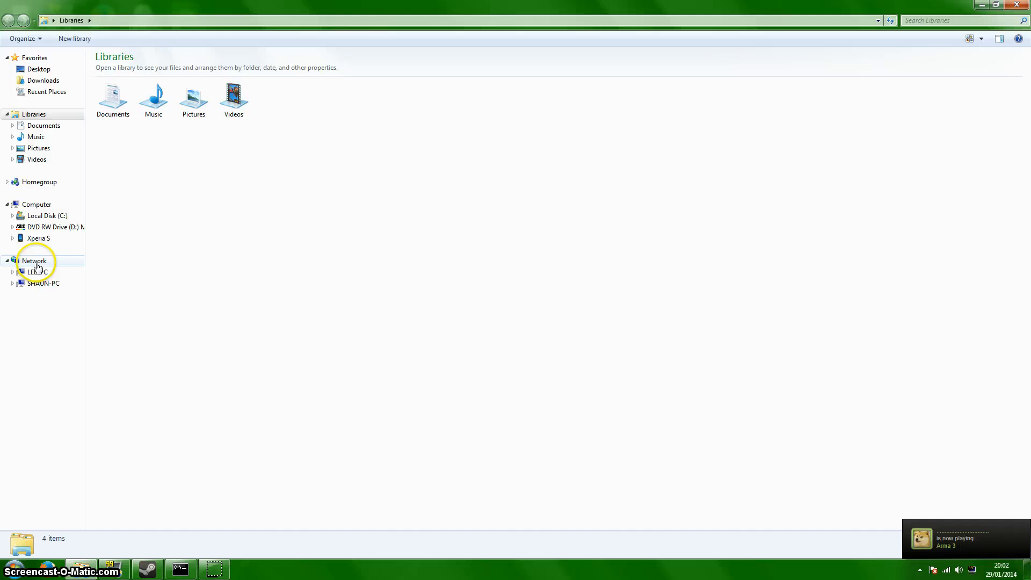
pyautogui.click(33, 261)
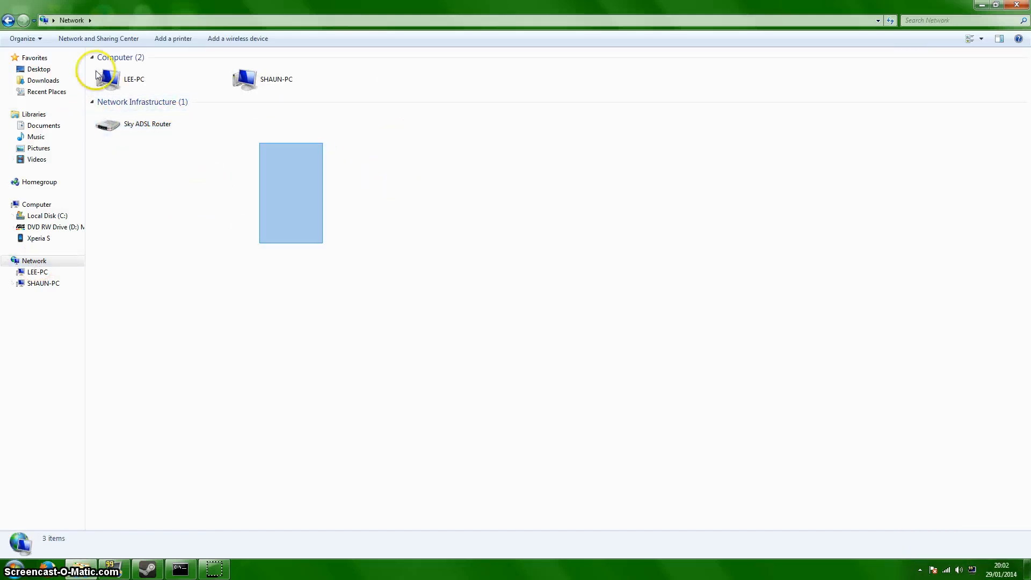
pyautogui.click(147, 124)
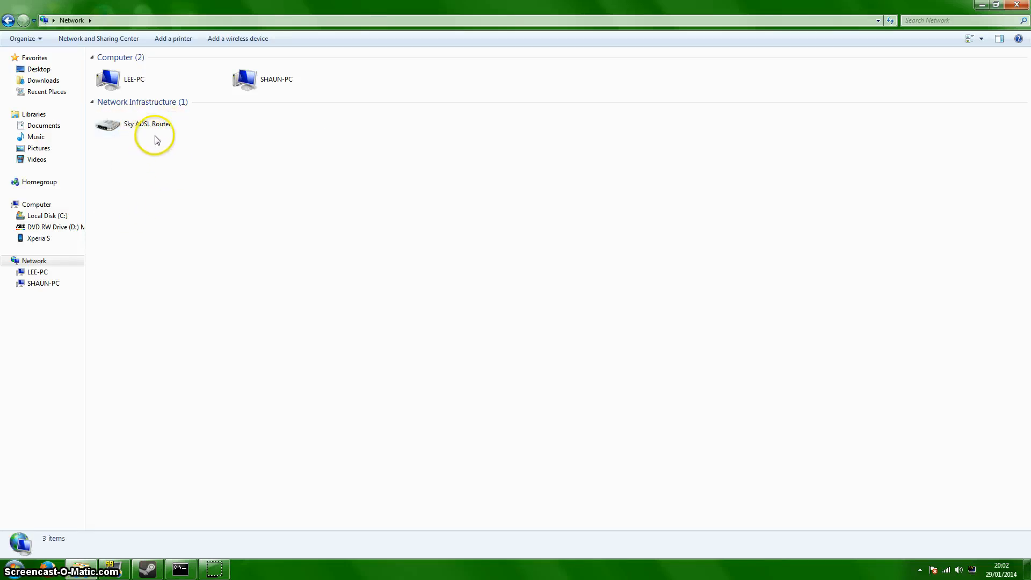
pyautogui.click(147, 124)
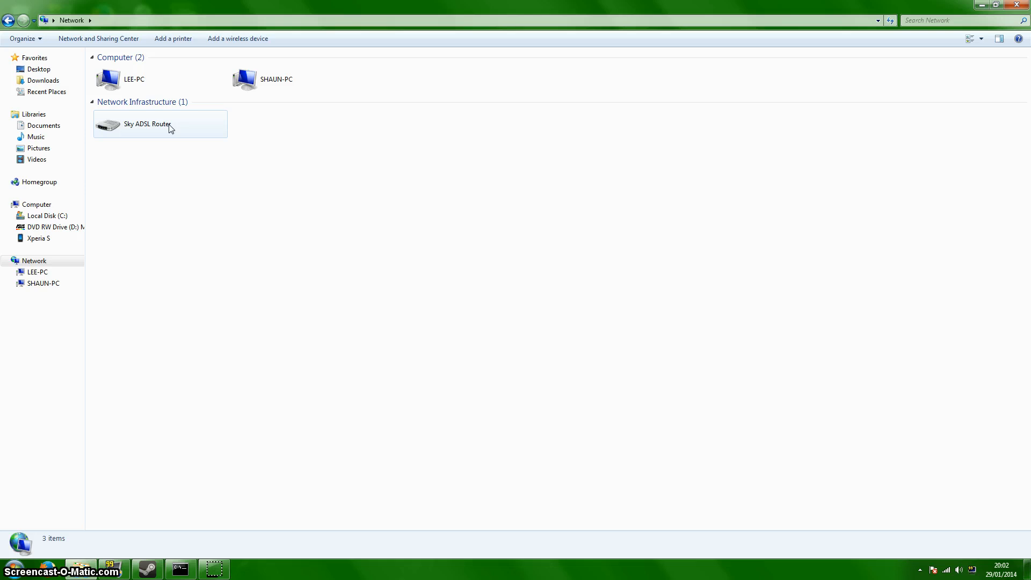
# - Delete GMOD and GMOD1 from the router's services, leaving Minecraft, Skype and XLive
pyautogui.doubleClick(147, 124)
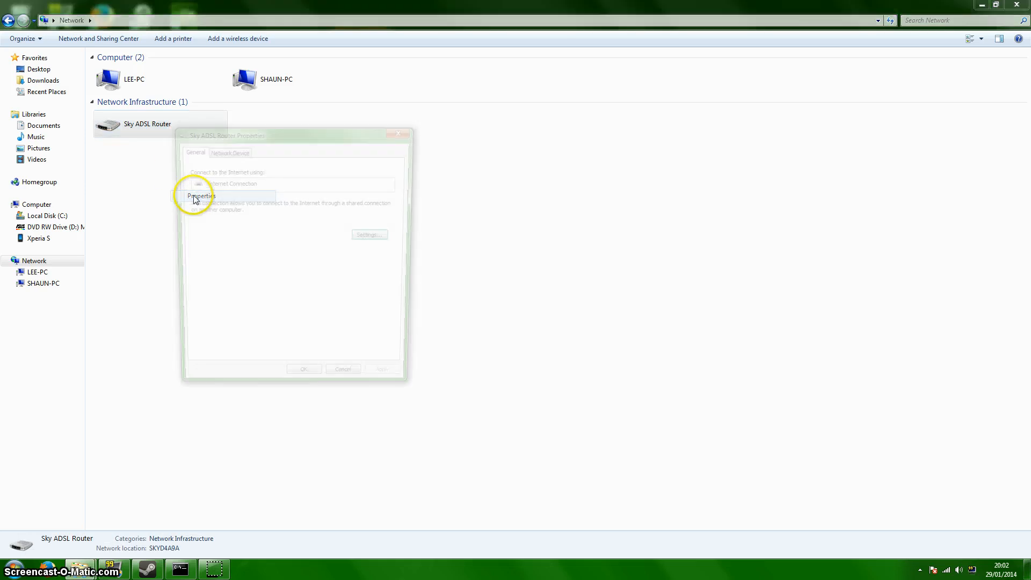
pyautogui.click(202, 196)
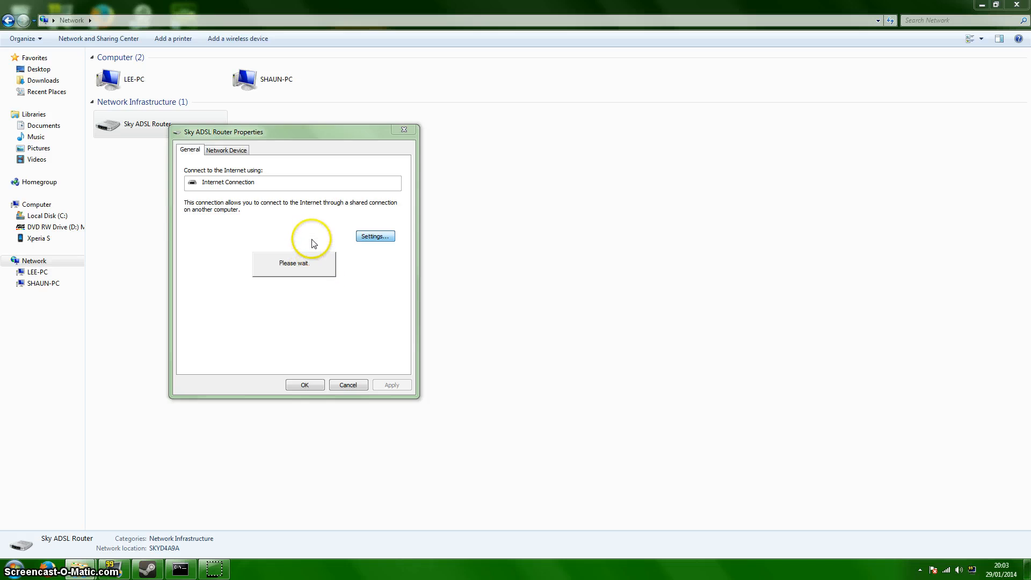
pyautogui.click(374, 236)
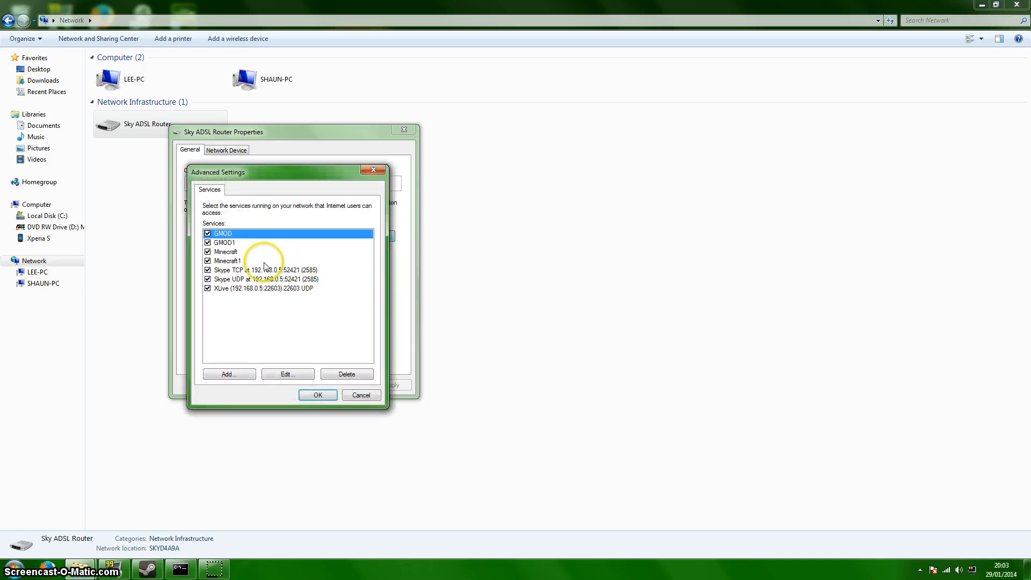
pyautogui.click(347, 373)
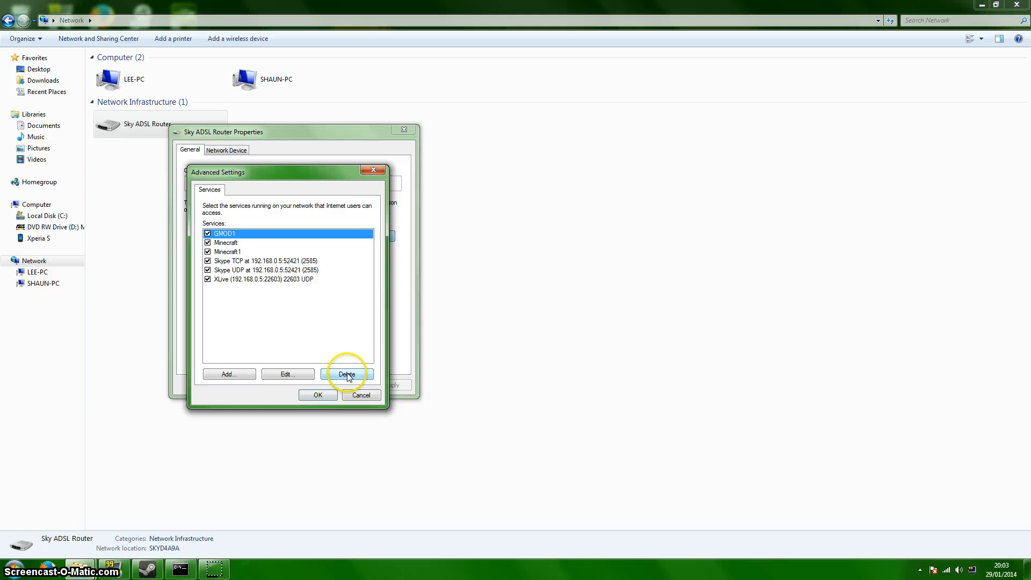
pyautogui.click(346, 374)
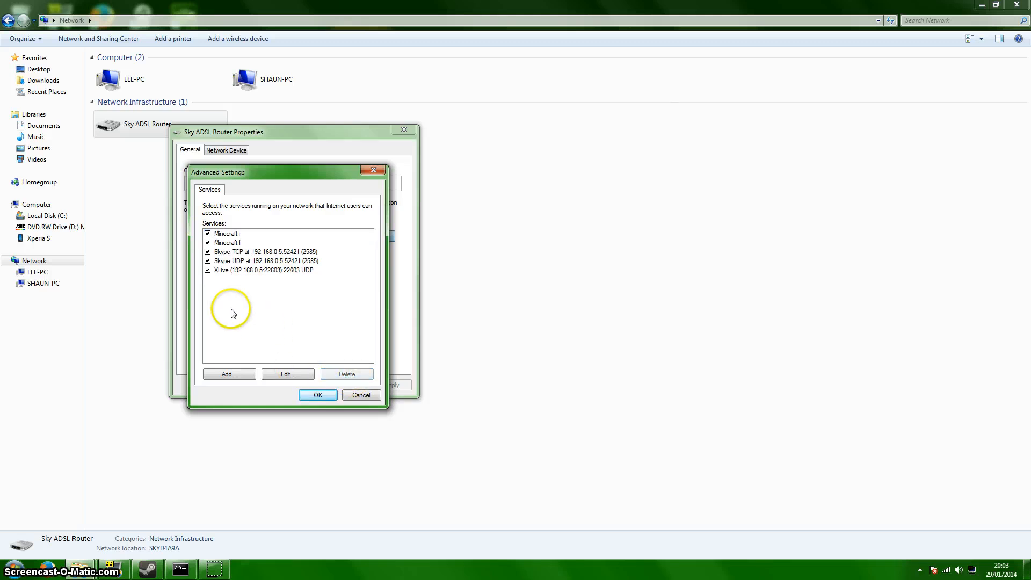
pyautogui.moveTo(267, 207)
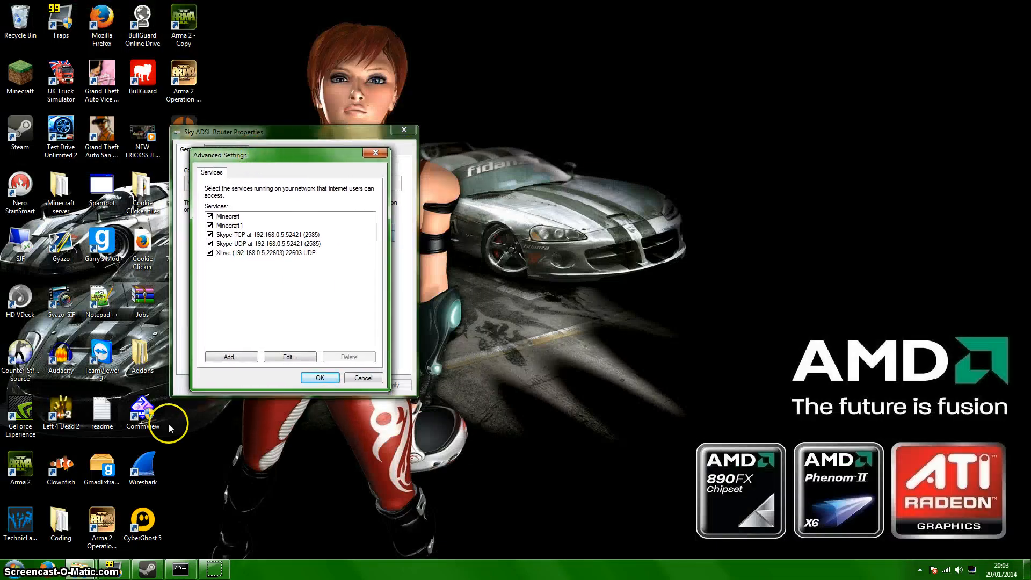
pyautogui.moveTo(331, 251)
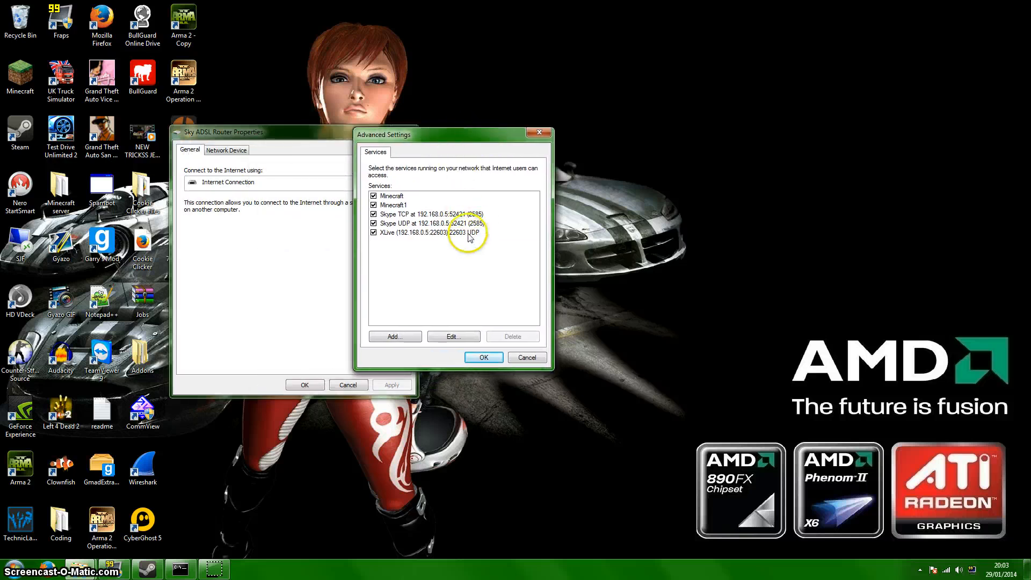
# - Inspect the Skype UDP service entry, then clear the selection
pyautogui.click(427, 223)
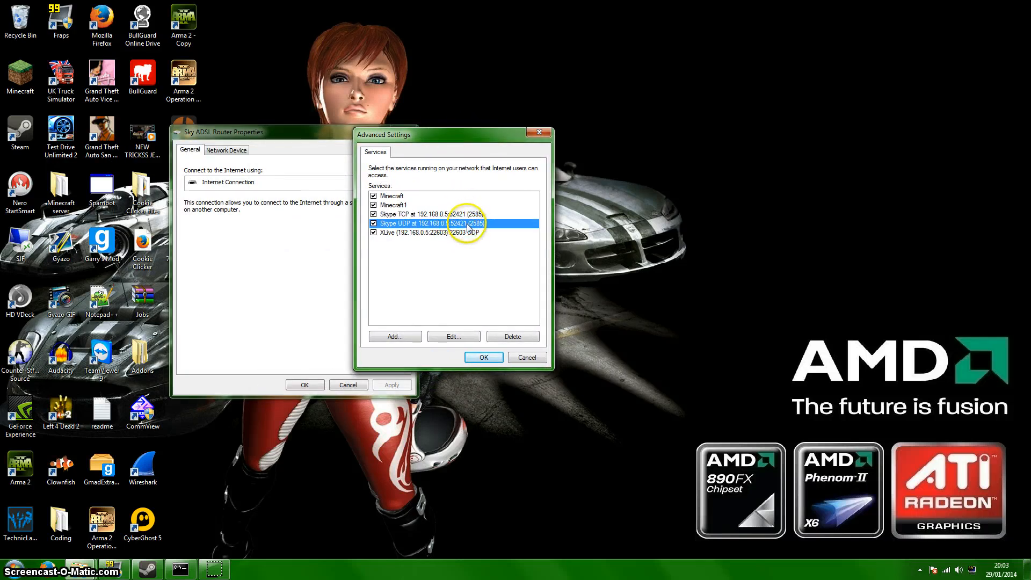
pyautogui.moveTo(470, 238)
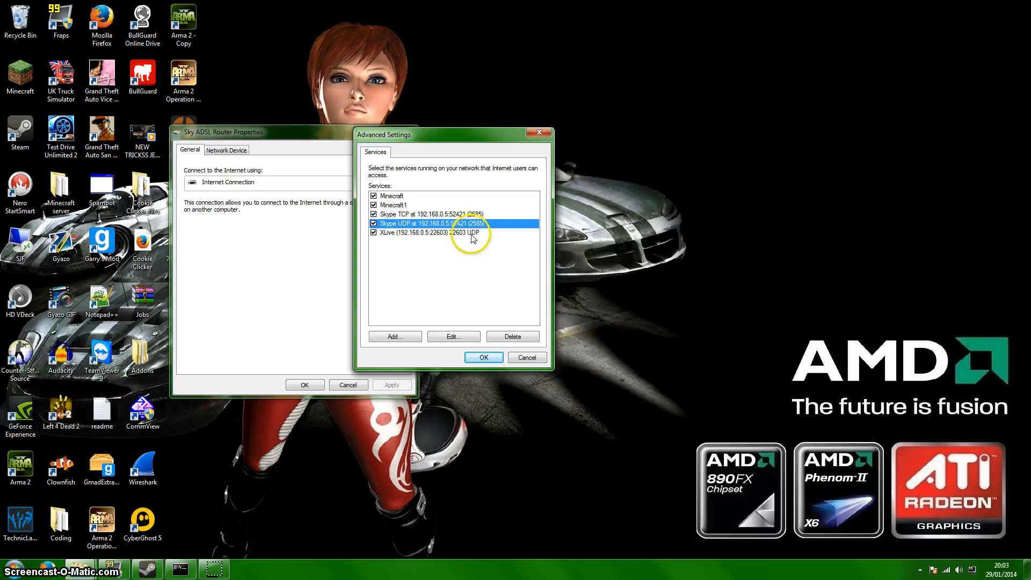
pyautogui.click(454, 232)
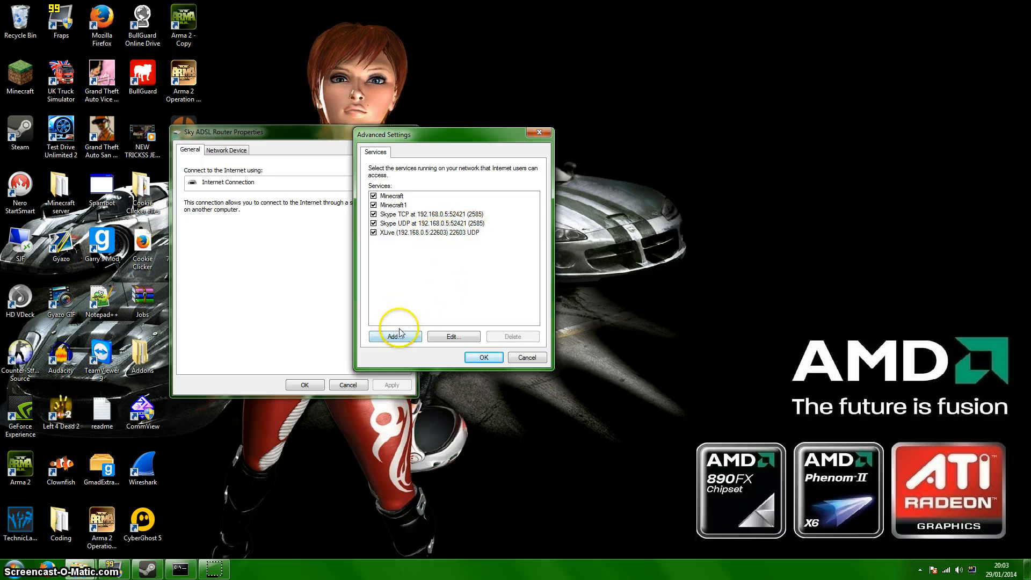
# - Start a new router service with the description 'GMOD'
pyautogui.click(395, 336)
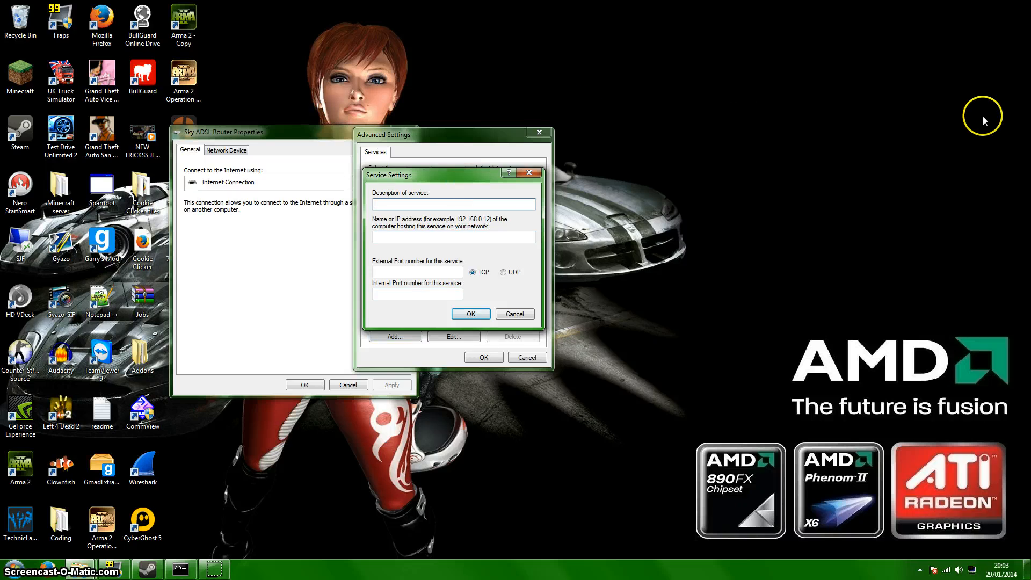
pyautogui.write('GMOD')
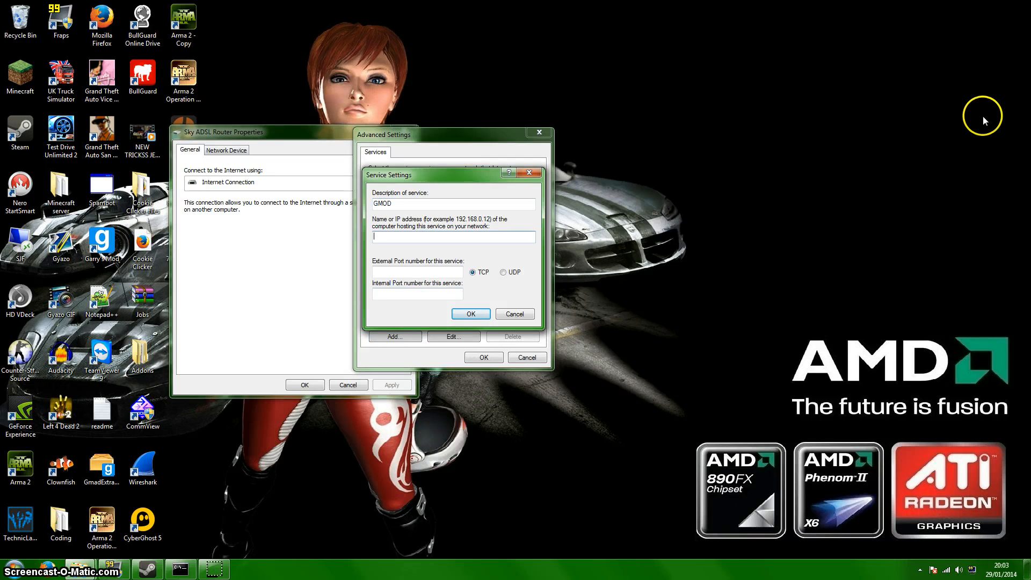
pyautogui.write('1')
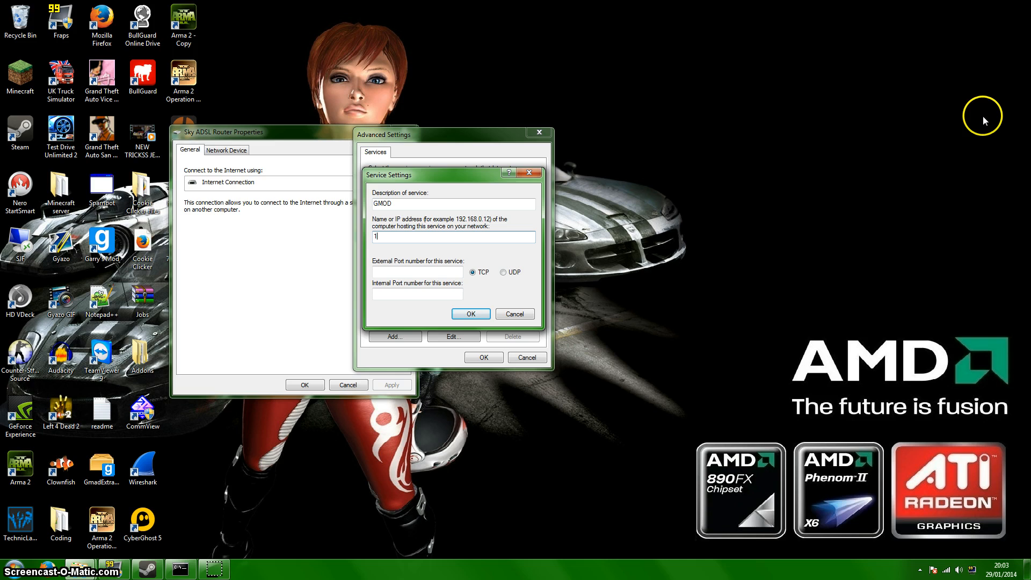
pyautogui.click(35, 569)
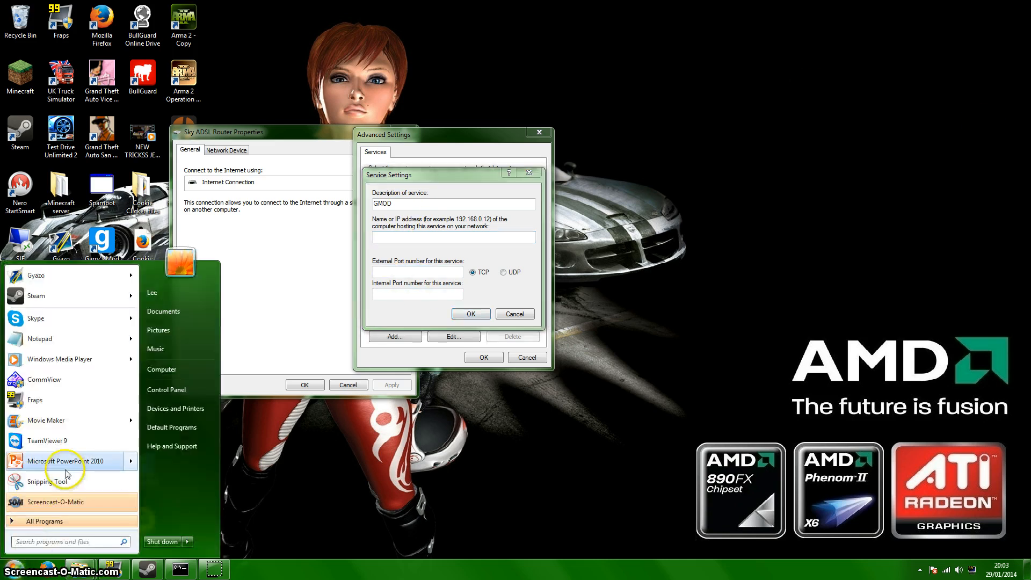
# - Open cmd, change its text colour, and show the adapters' IP addresses
pyautogui.write('cmd')
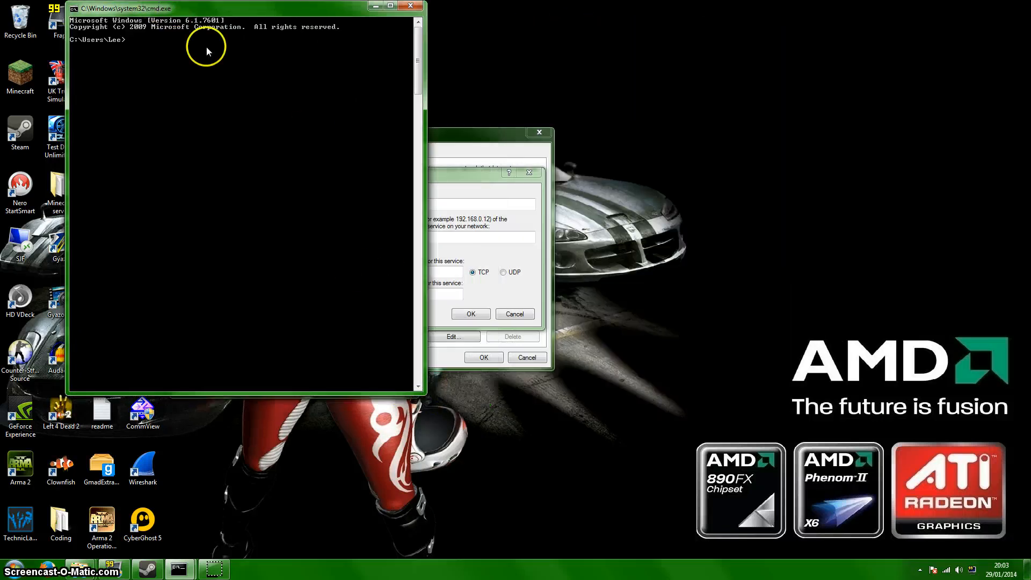
pyautogui.write('colort')
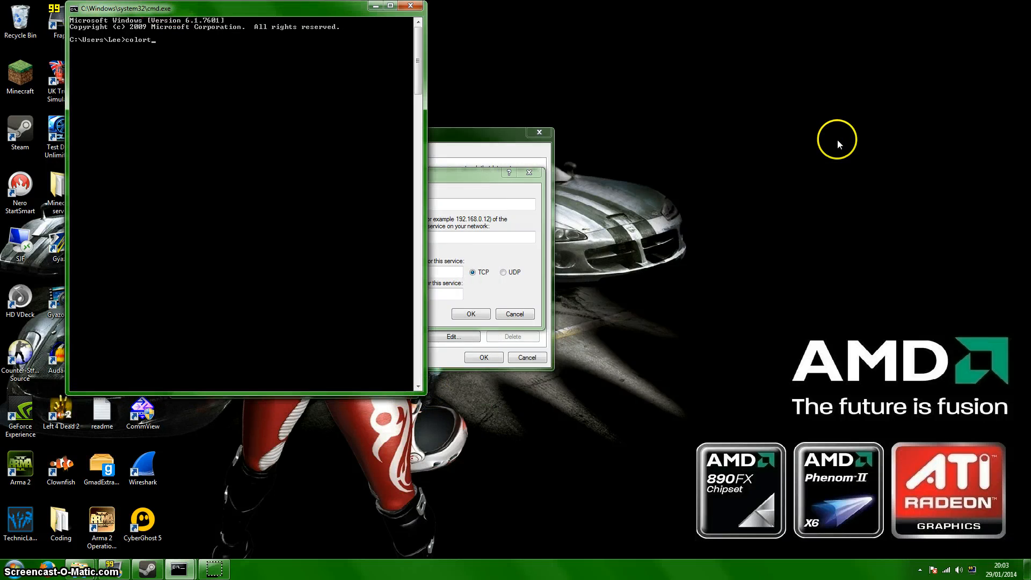
pyautogui.write('0')
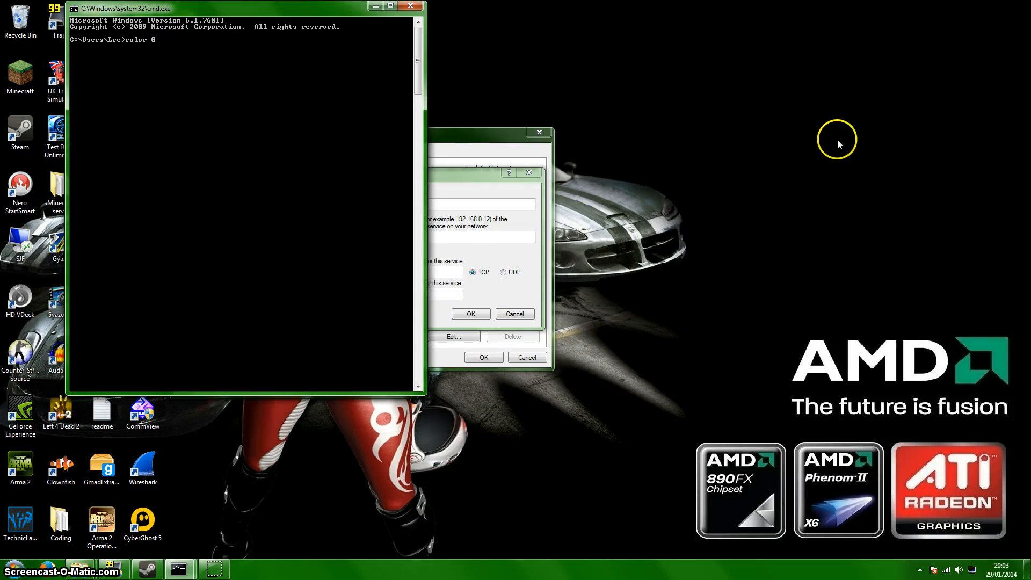
pyautogui.press('Return')
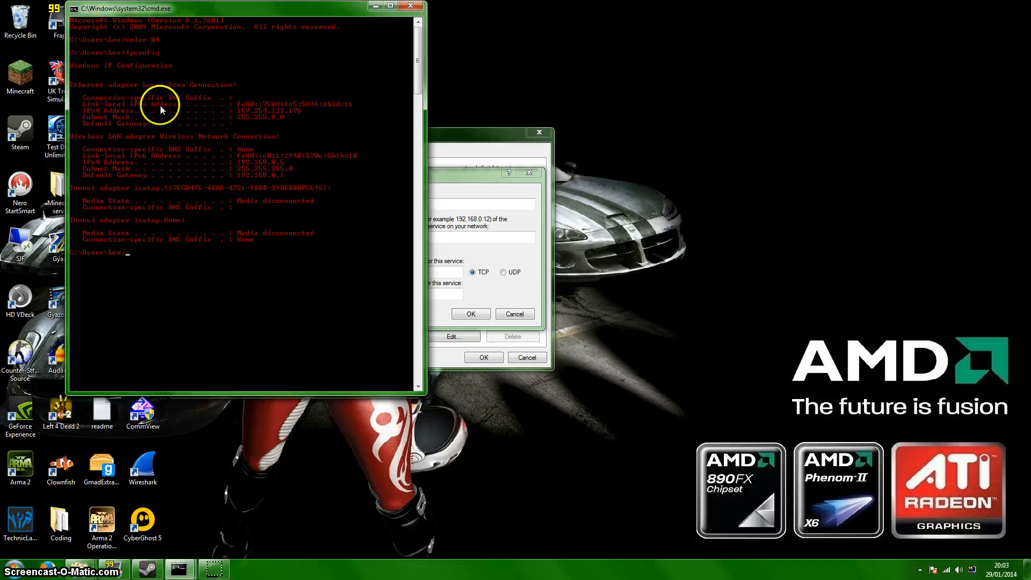
pyautogui.moveTo(297, 22)
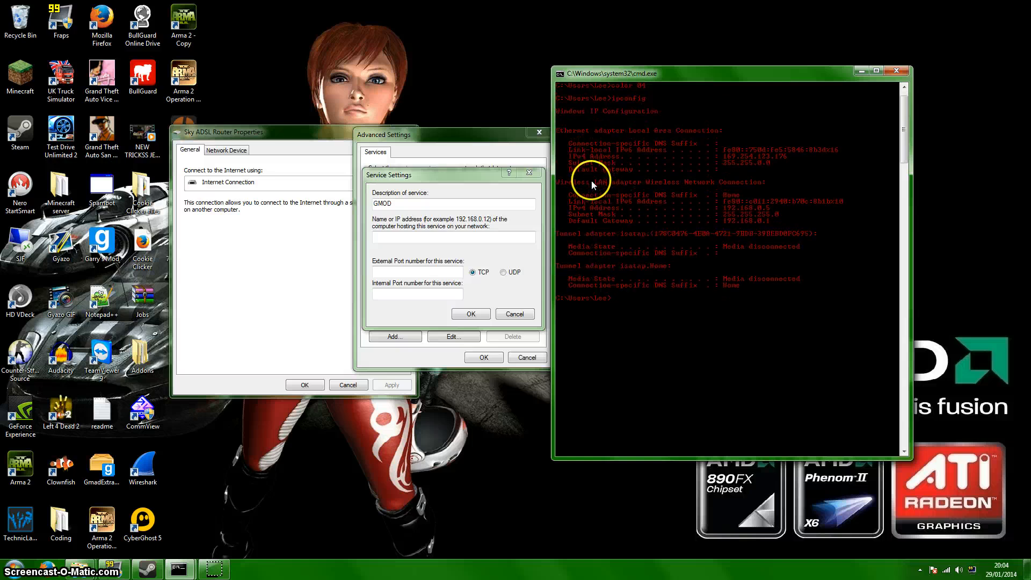
pyautogui.moveTo(894, 214)
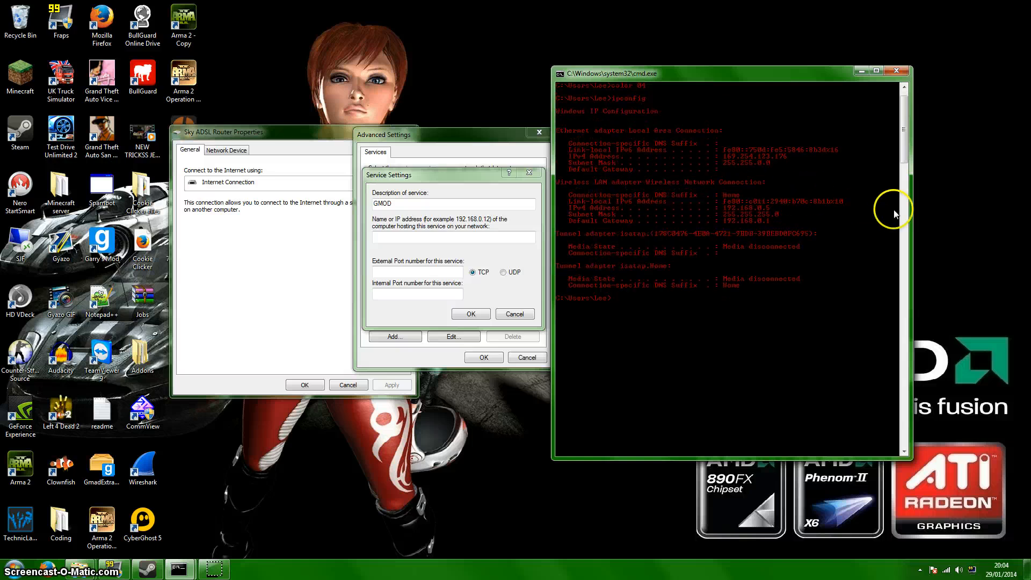
pyautogui.moveTo(657, 202)
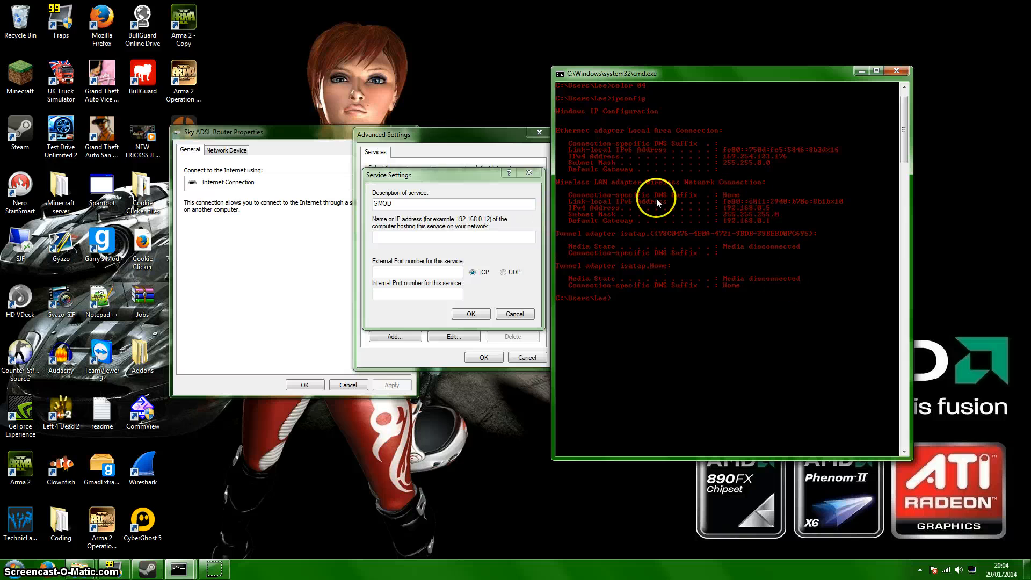
pyautogui.moveTo(597, 217)
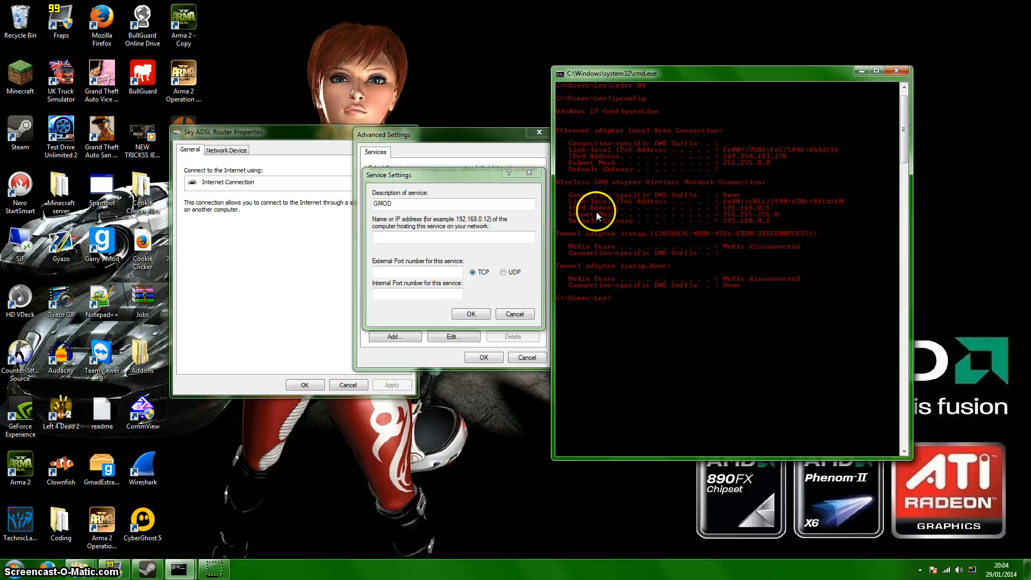
pyautogui.moveTo(640, 212)
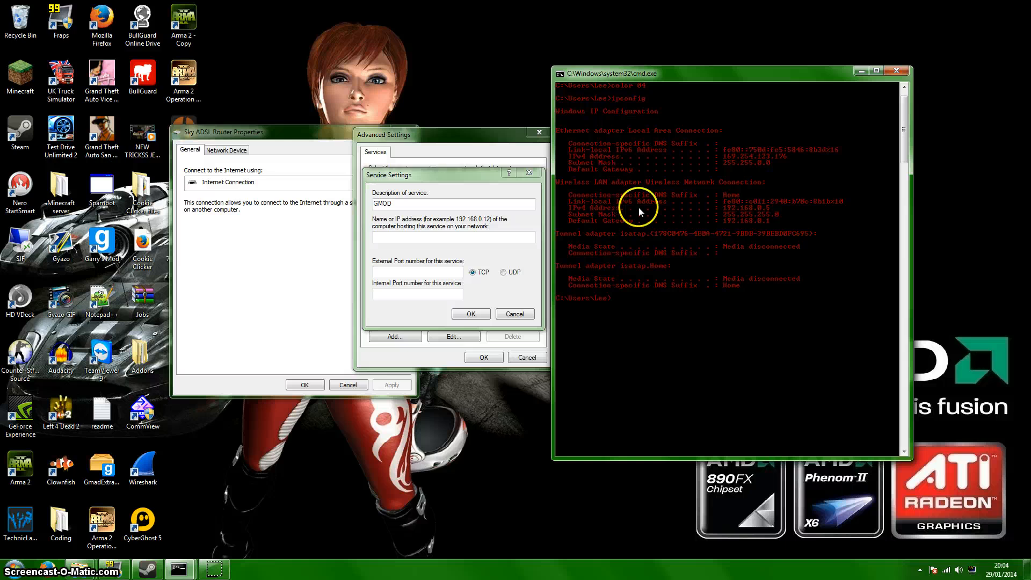
pyautogui.moveTo(729, 212)
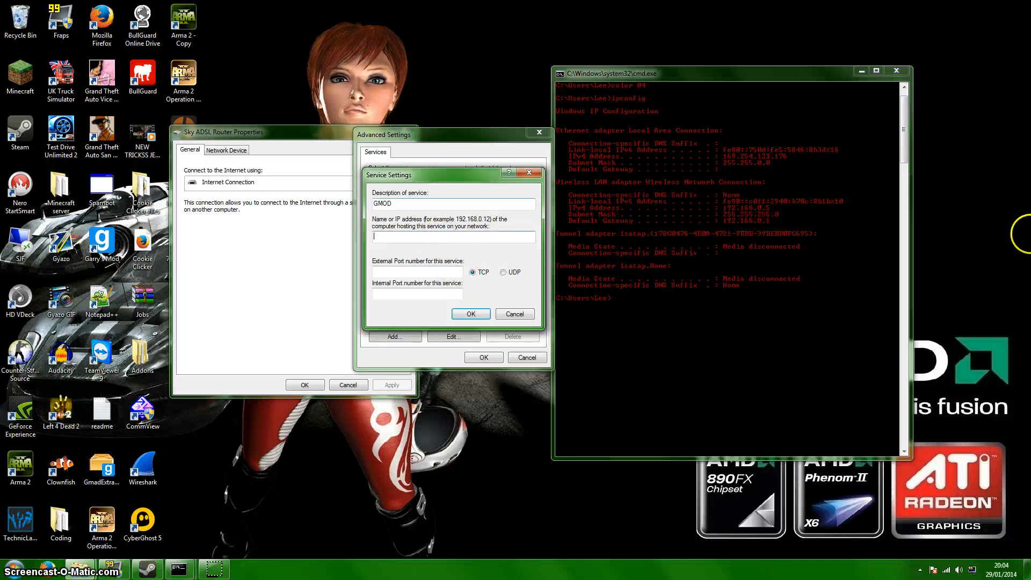
# - Finish the GMOD TCP rule forwarding port 27015 to 192.168.0.5
pyautogui.write('192.168')
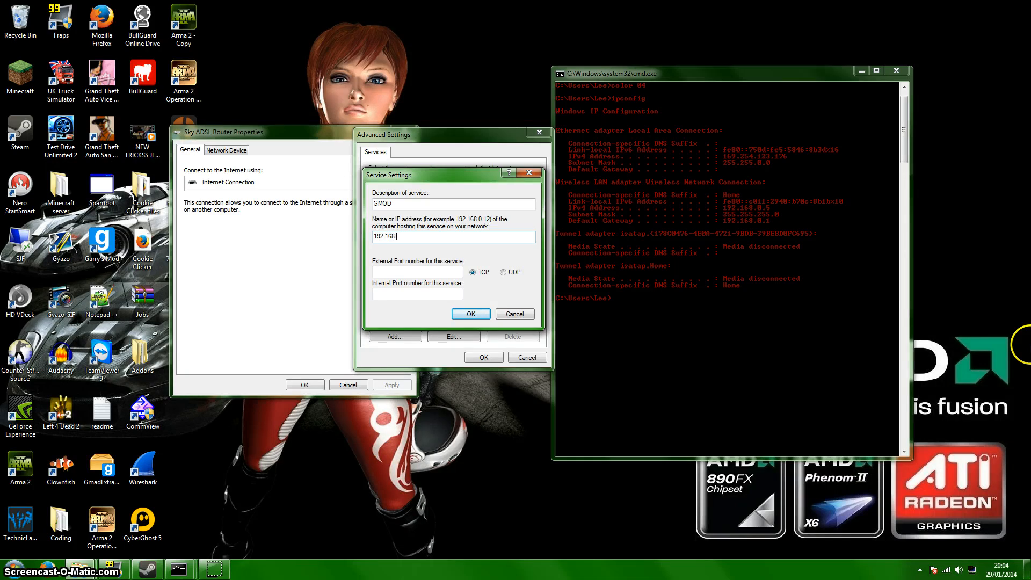
pyautogui.write('.0.5')
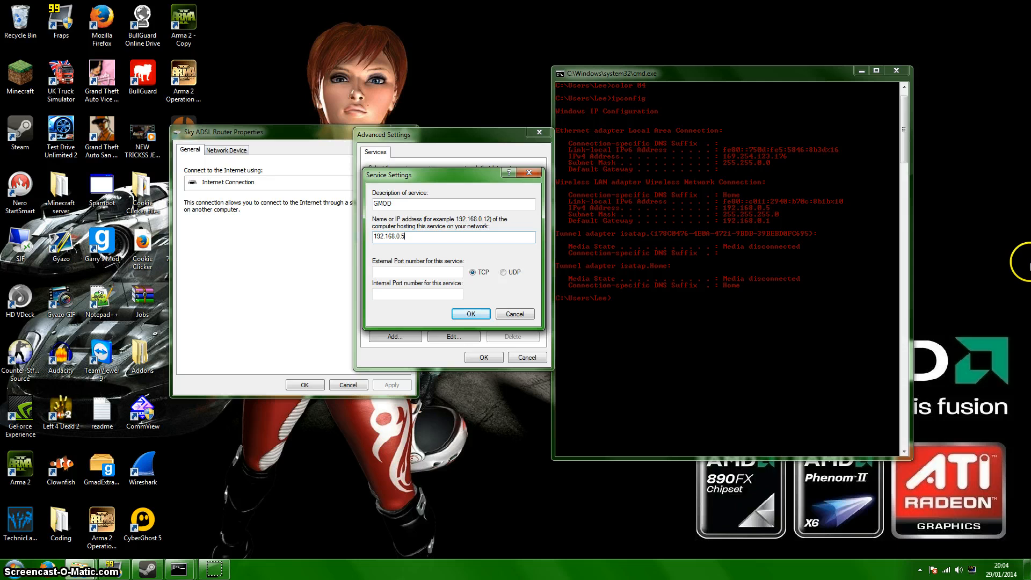
pyautogui.write('27015')
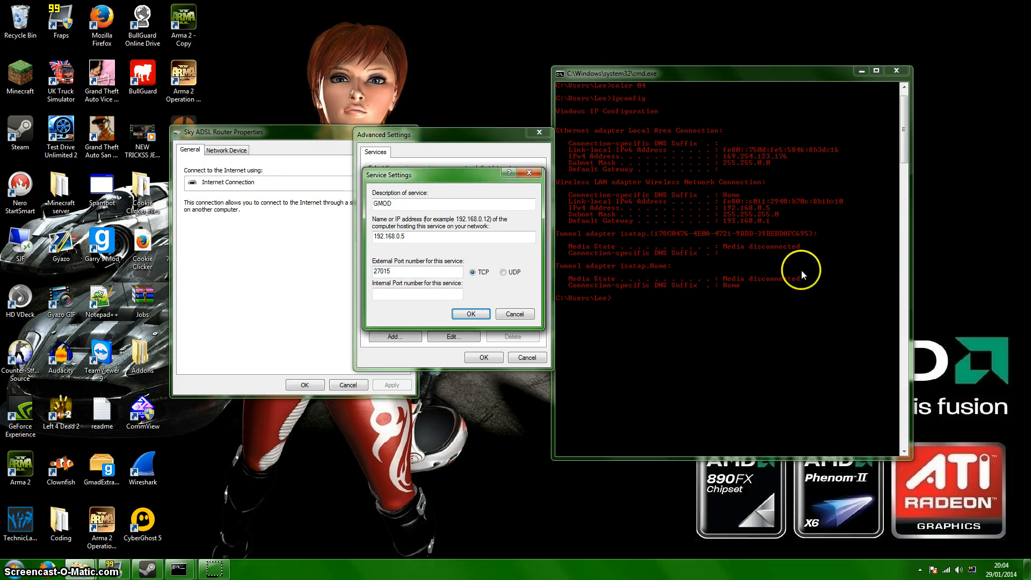
pyautogui.write('270')
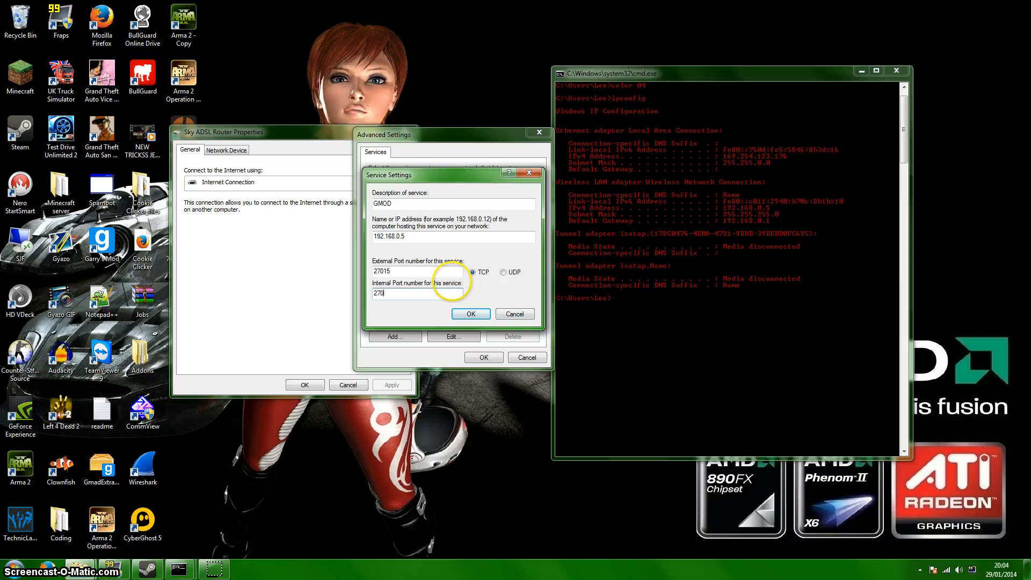
pyautogui.click(471, 314)
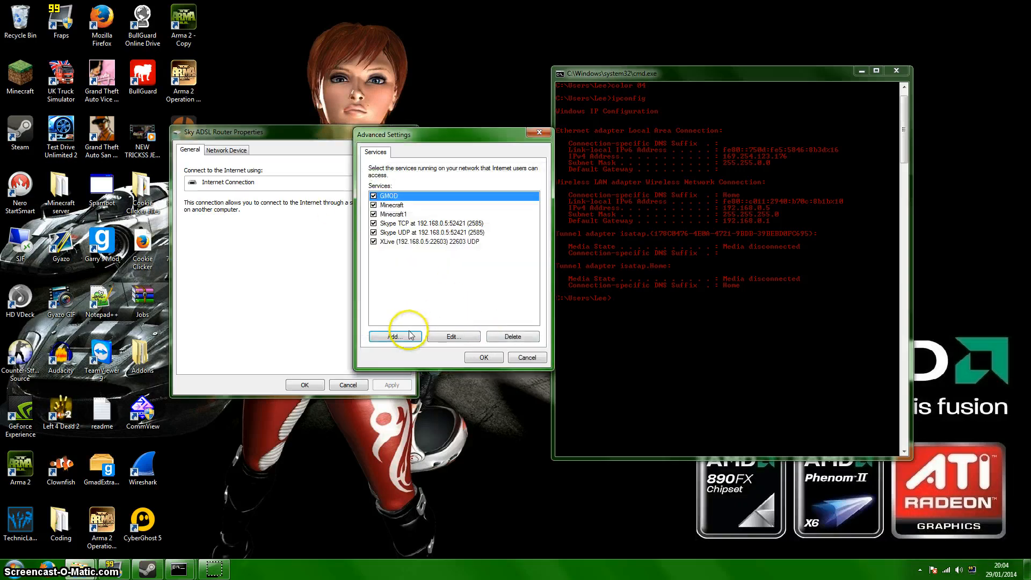
# - Add GMOD1 as a UDP rule for 192.168.0.5 port 27015 and save the settings
pyautogui.click(394, 336)
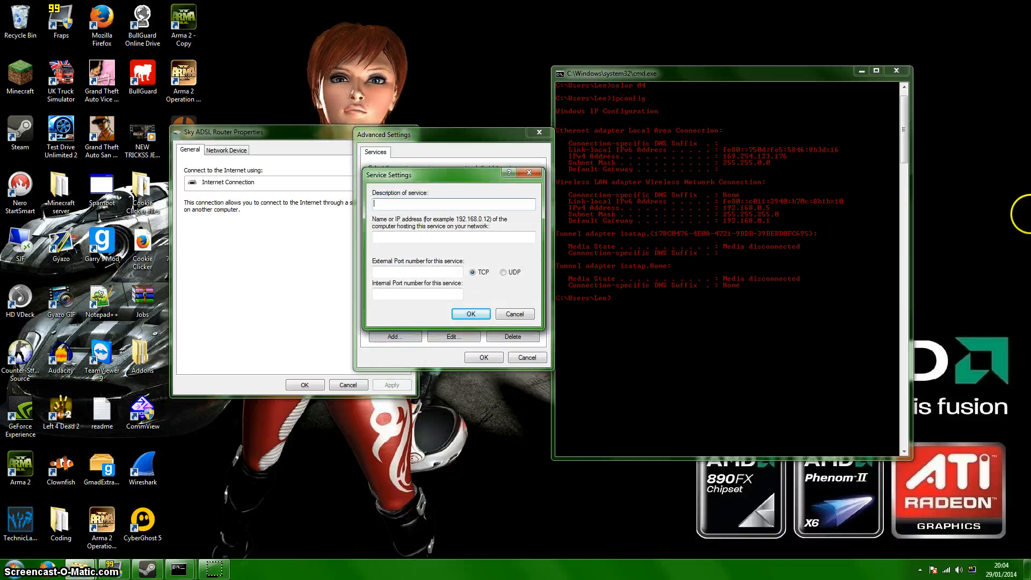
pyautogui.write('GMOD1')
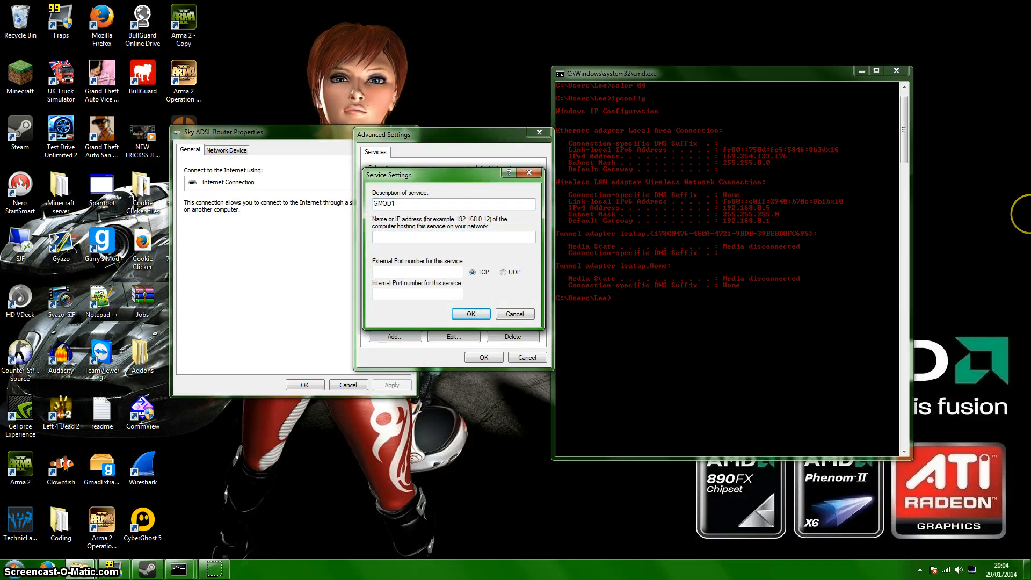
pyautogui.write('192.16')
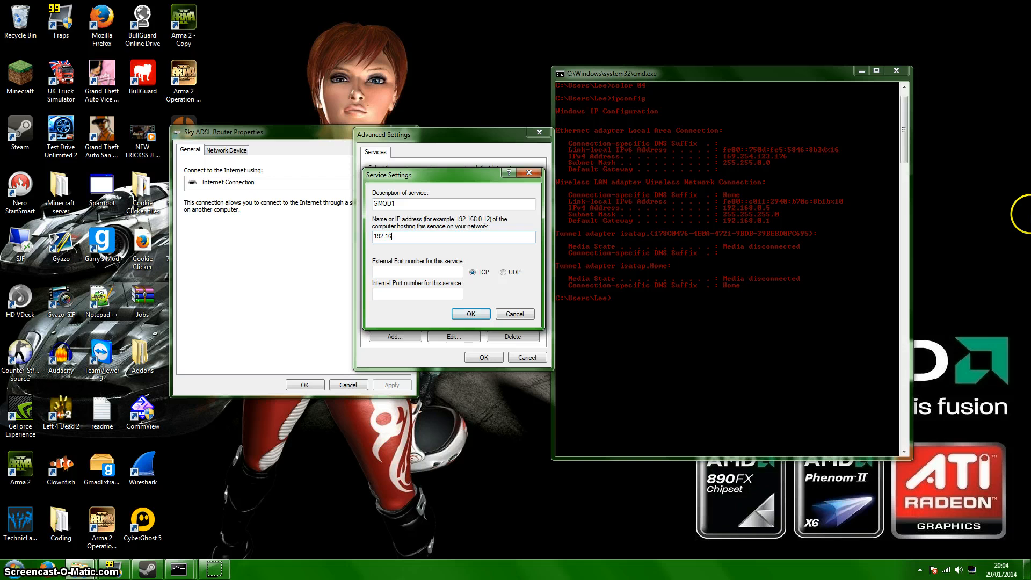
pyautogui.write('8.0.5')
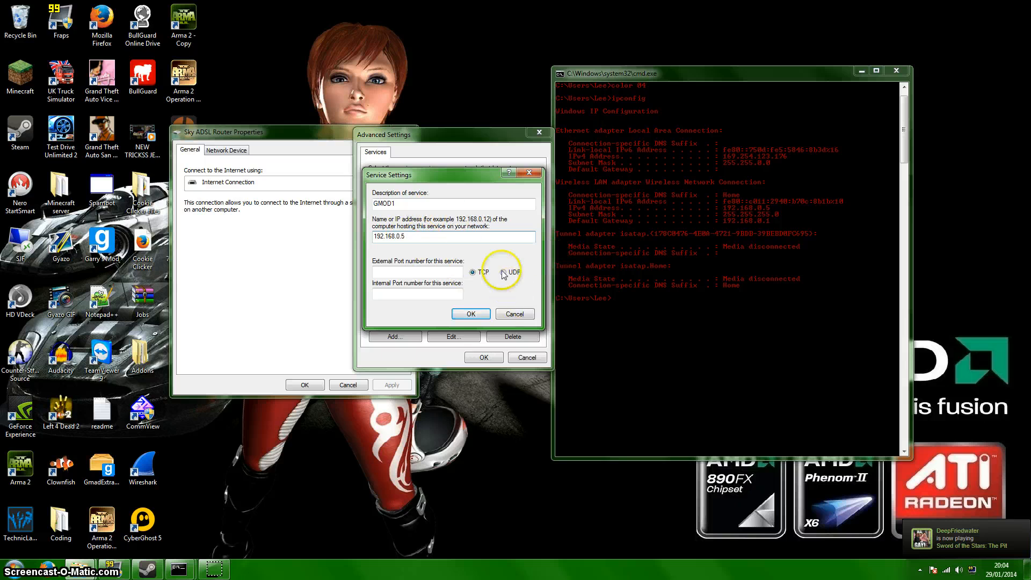
pyautogui.click(504, 271)
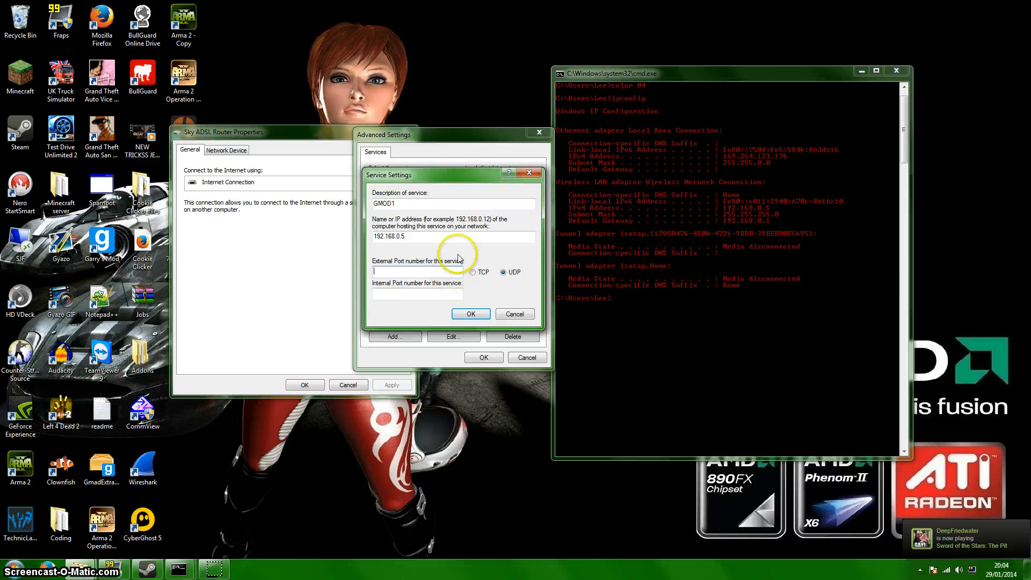
pyautogui.write('27015')
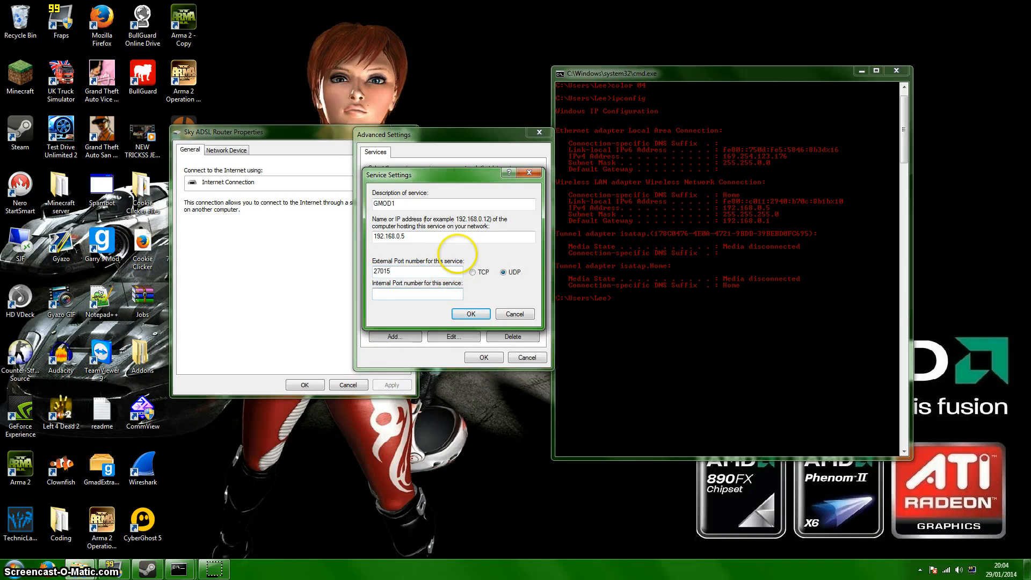
pyautogui.write('27015')
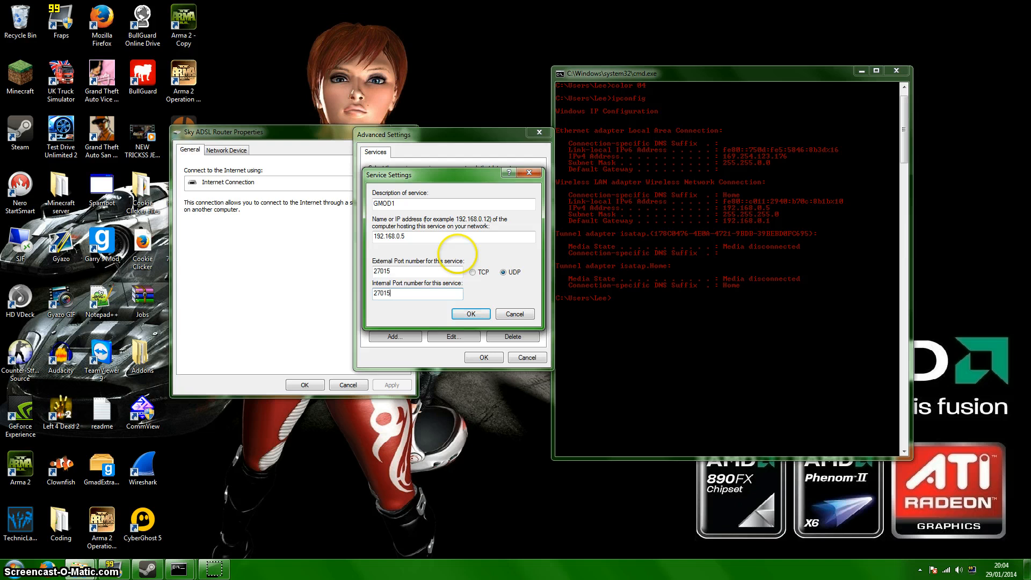
pyautogui.click(471, 314)
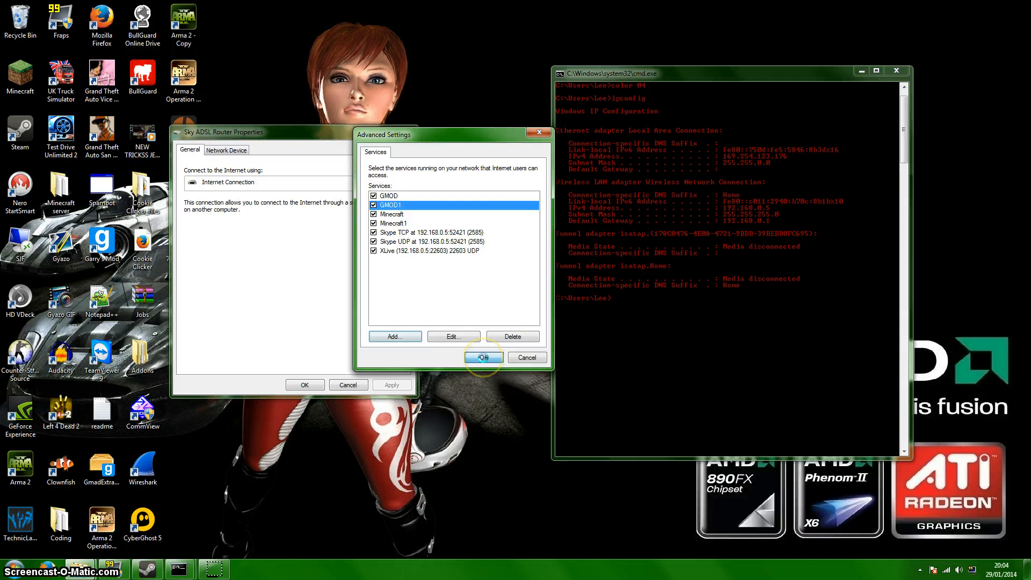
pyautogui.click(483, 357)
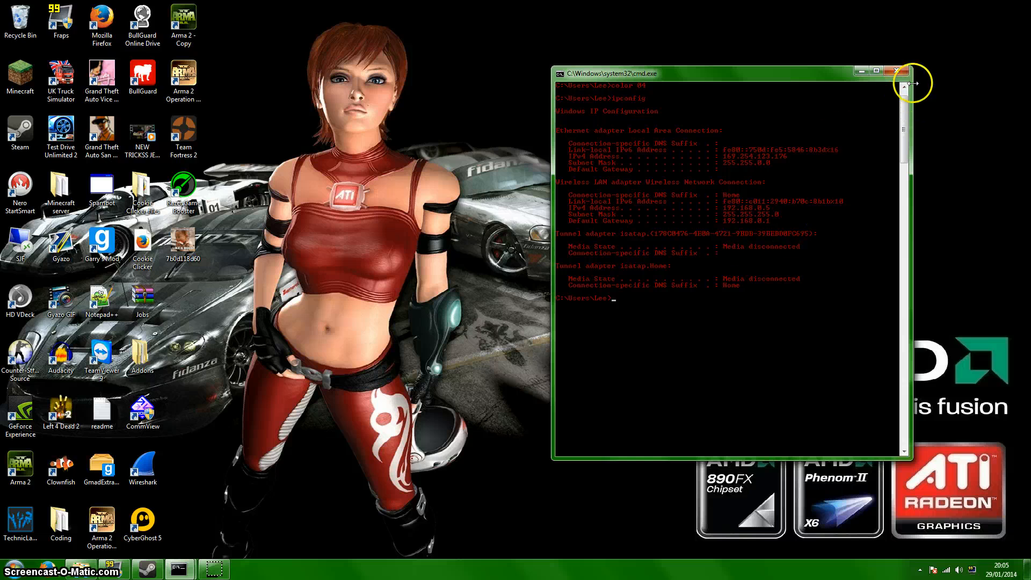
# - Close the ipconfig window and run the 'start' batch file in C:\GMOD
pyautogui.click(894, 70)
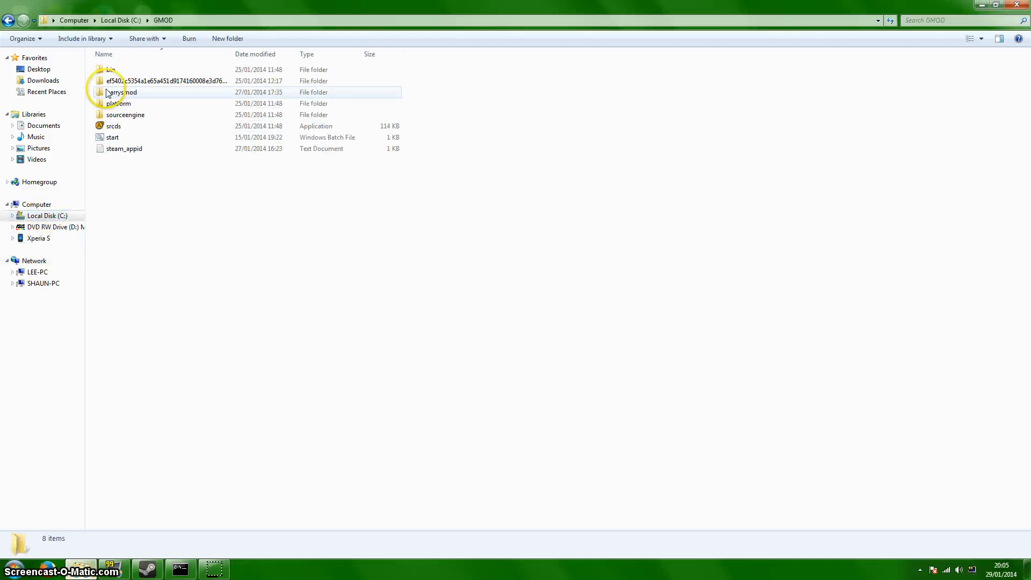
pyautogui.doubleClick(113, 137)
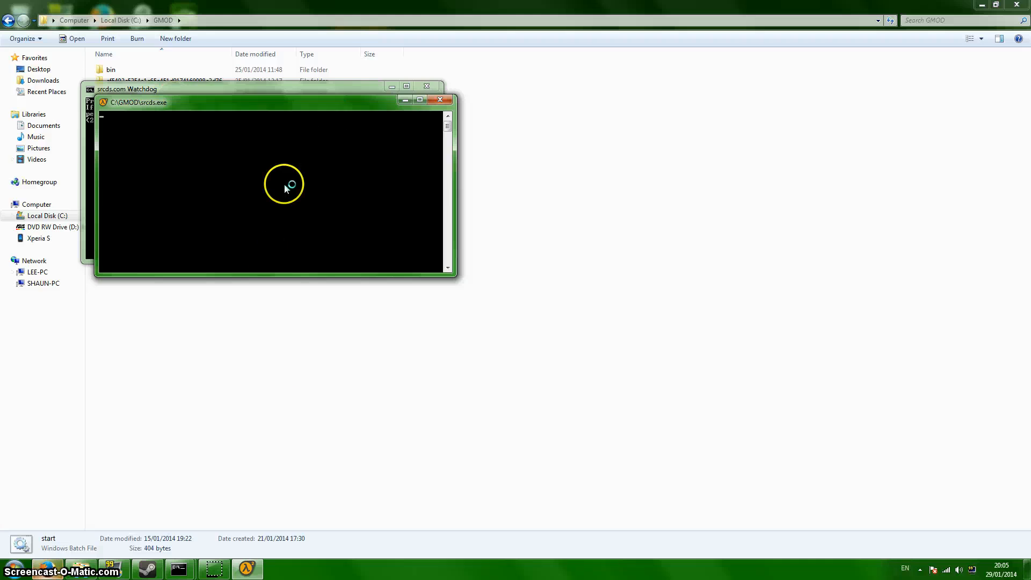
pyautogui.click(439, 100)
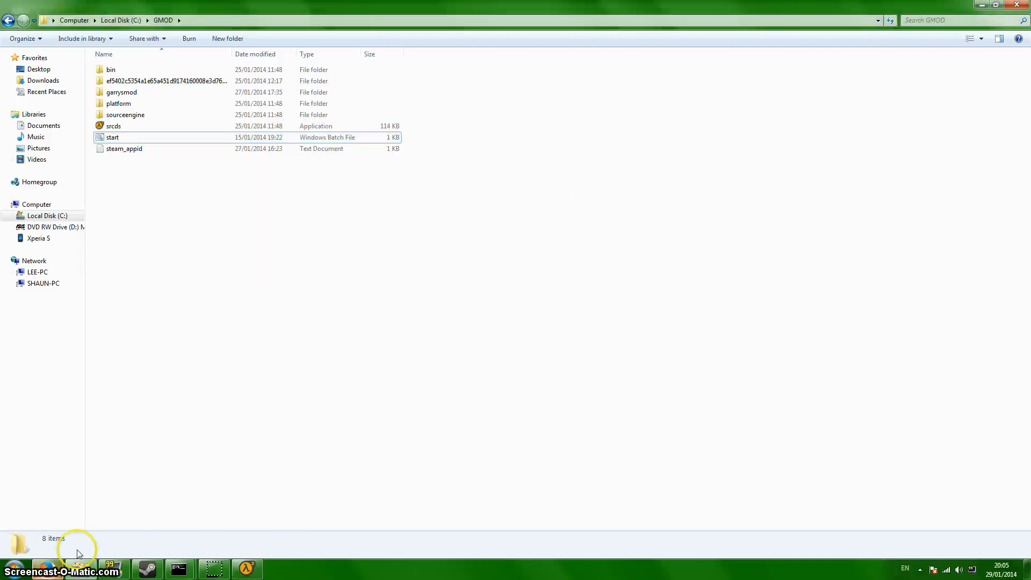
pyautogui.click(46, 568)
pyautogui.write('ip')
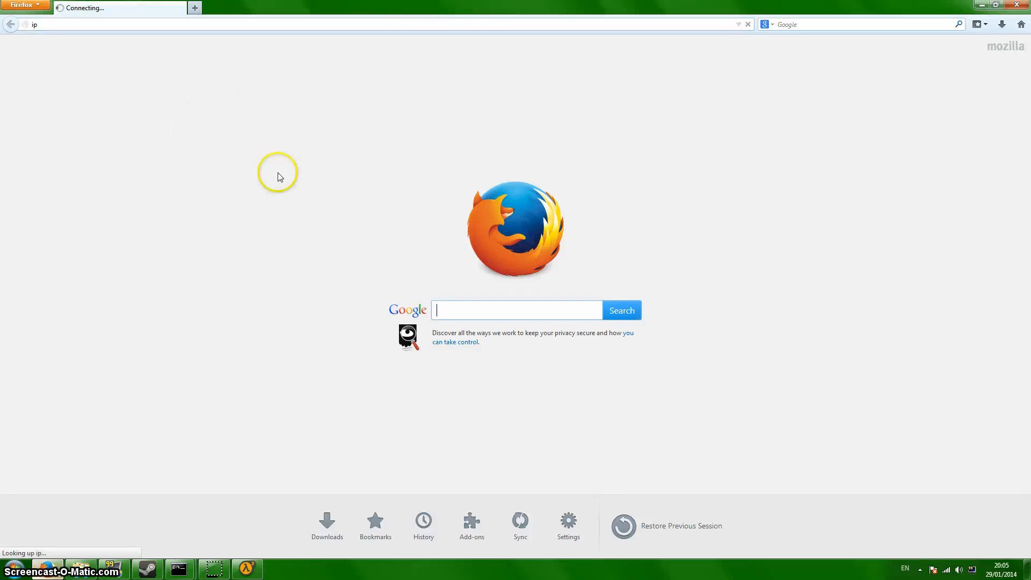
pyautogui.moveTo(227, 566)
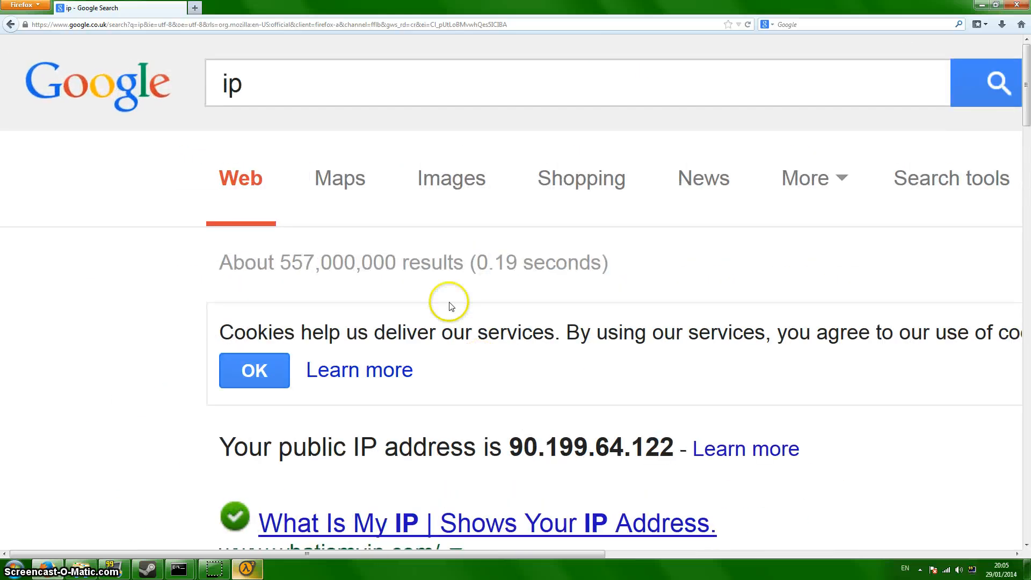
pyautogui.scroll(-3)
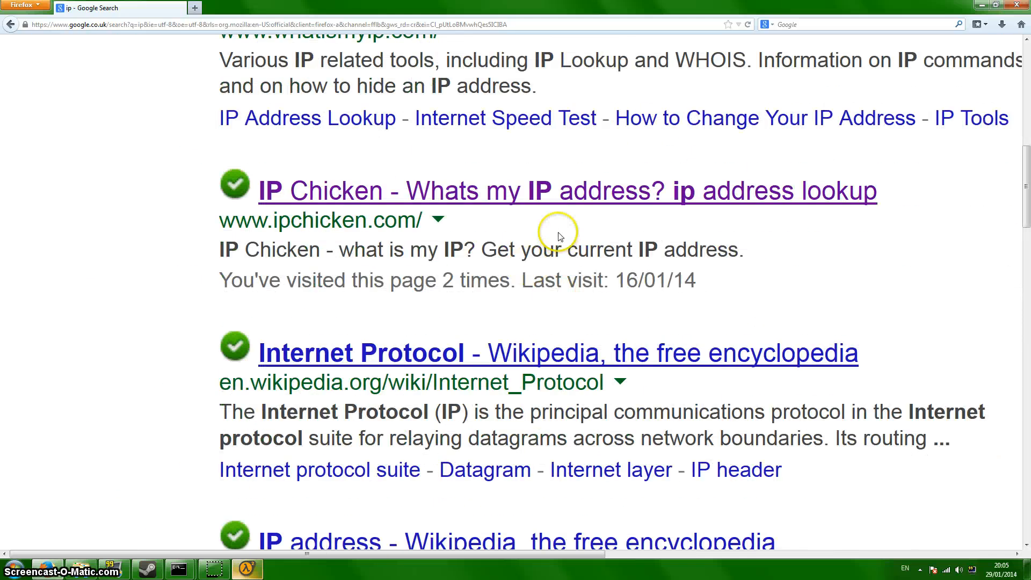
pyautogui.scroll(3)
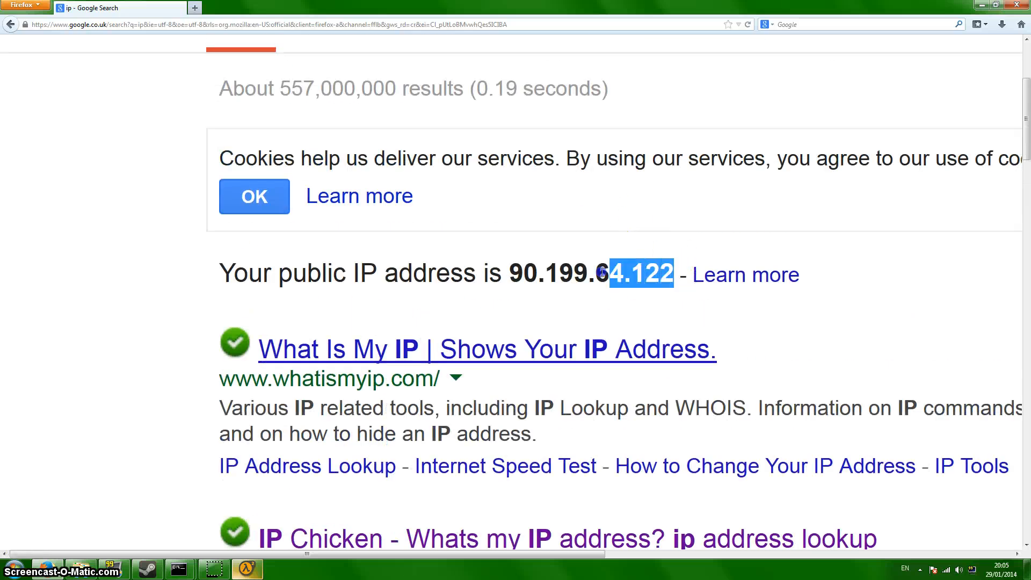
pyautogui.scroll(3)
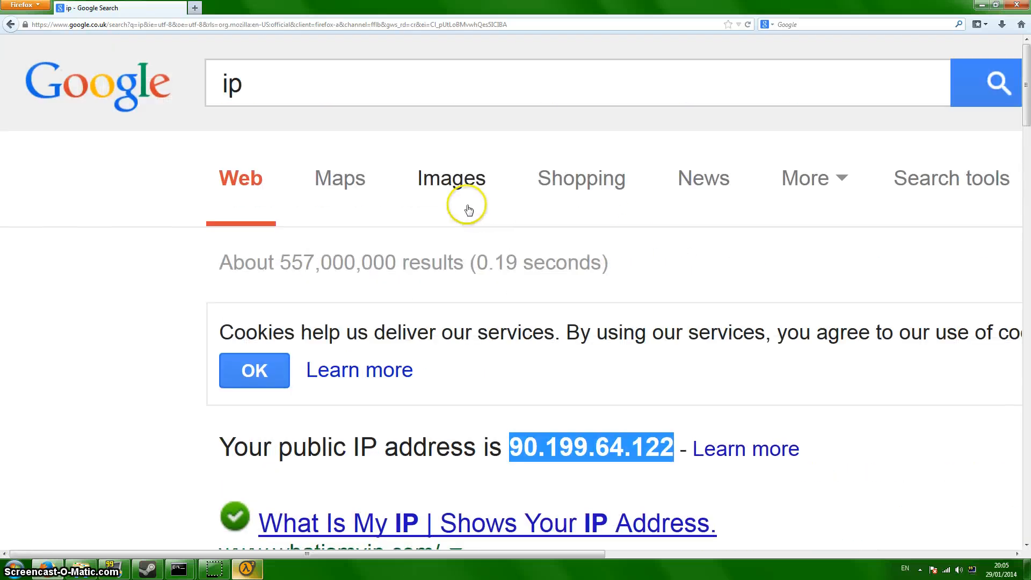
pyautogui.write('90.199.64.122')
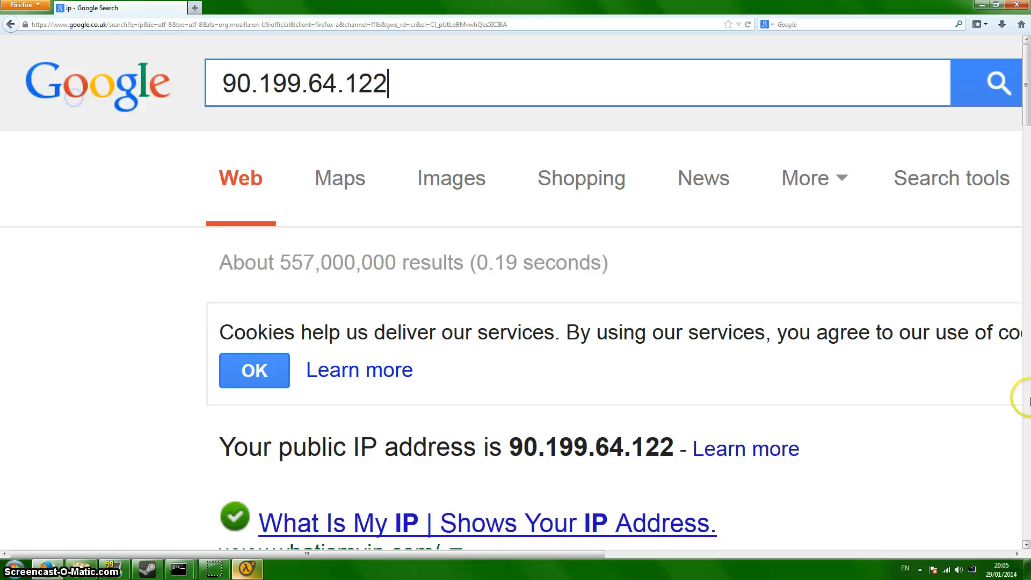
pyautogui.write(':')
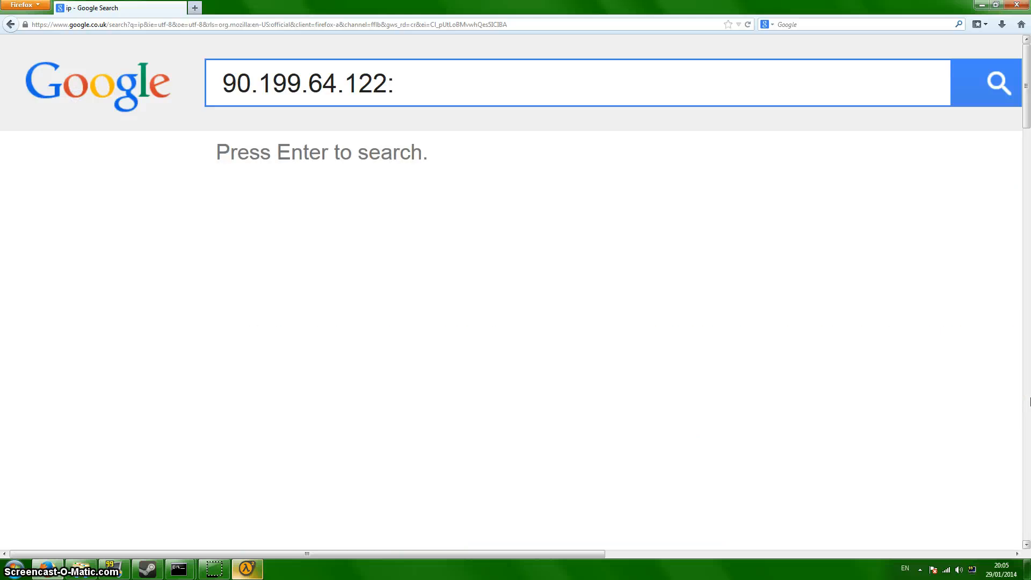
pyautogui.write('27015')
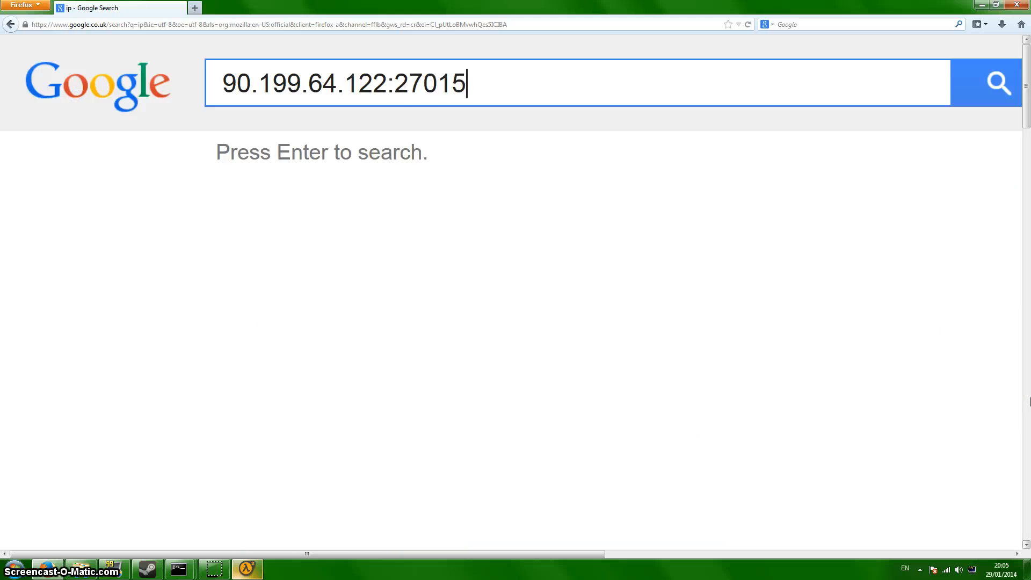
pyautogui.press('BackSpace')
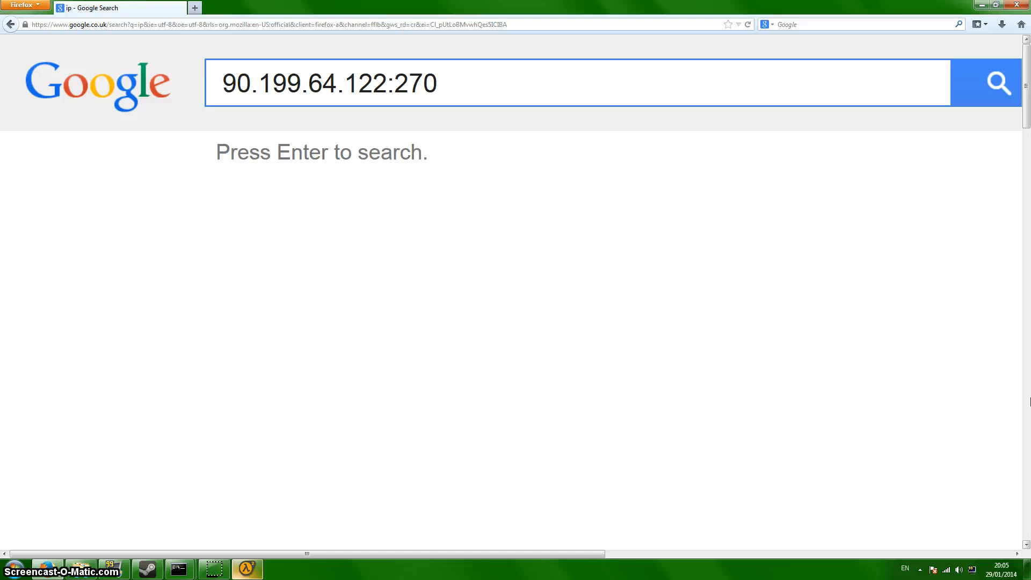
pyautogui.write('1')
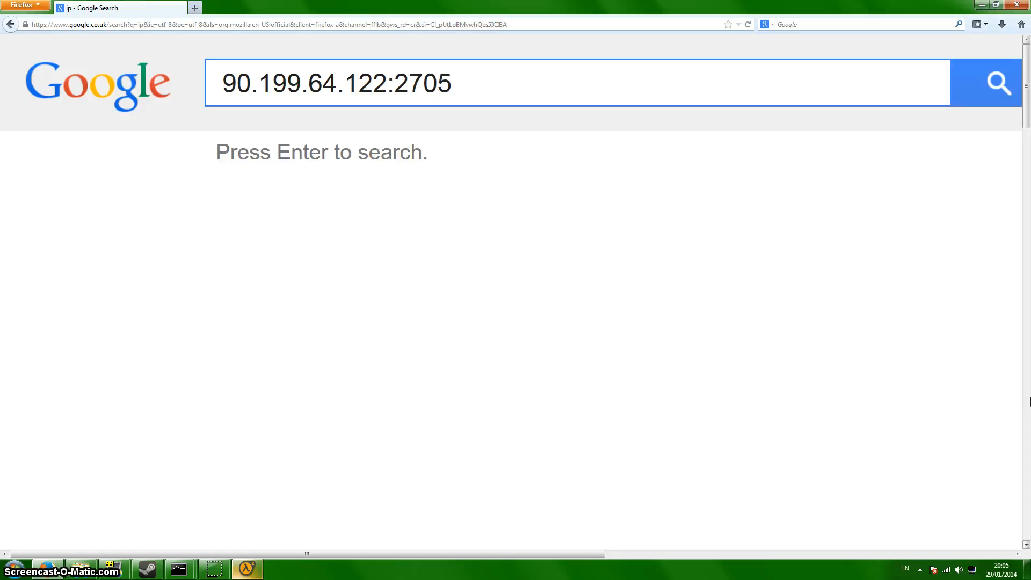
pyautogui.press('Backspace')
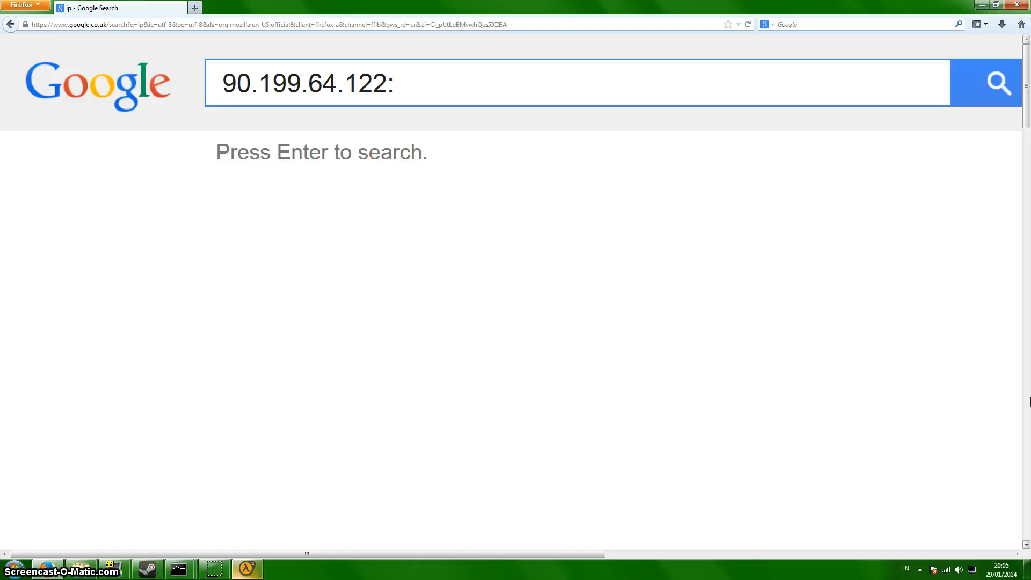
pyautogui.press('ctrl+a')
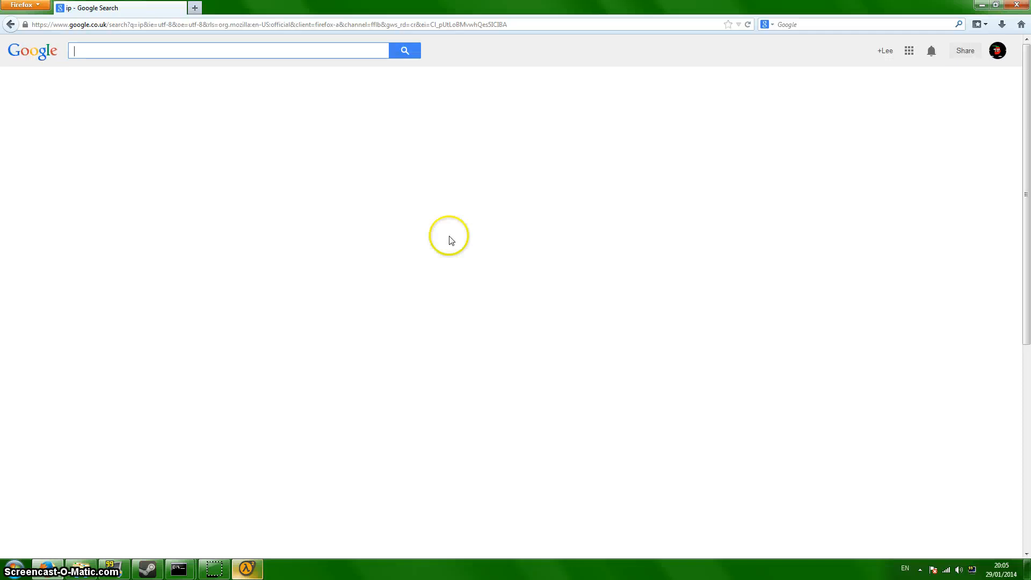
pyautogui.moveTo(247, 569)
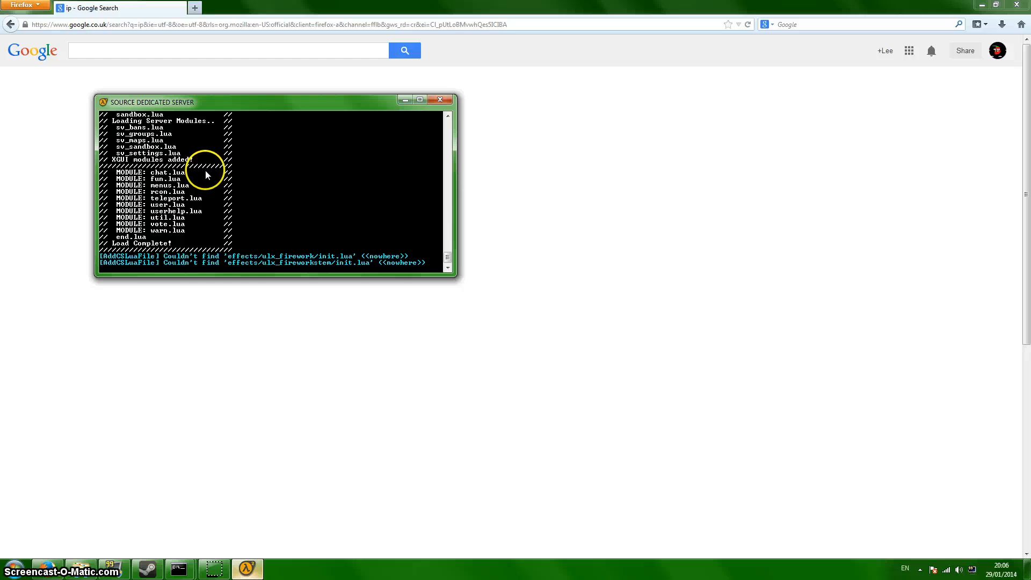
pyautogui.scroll(-3)
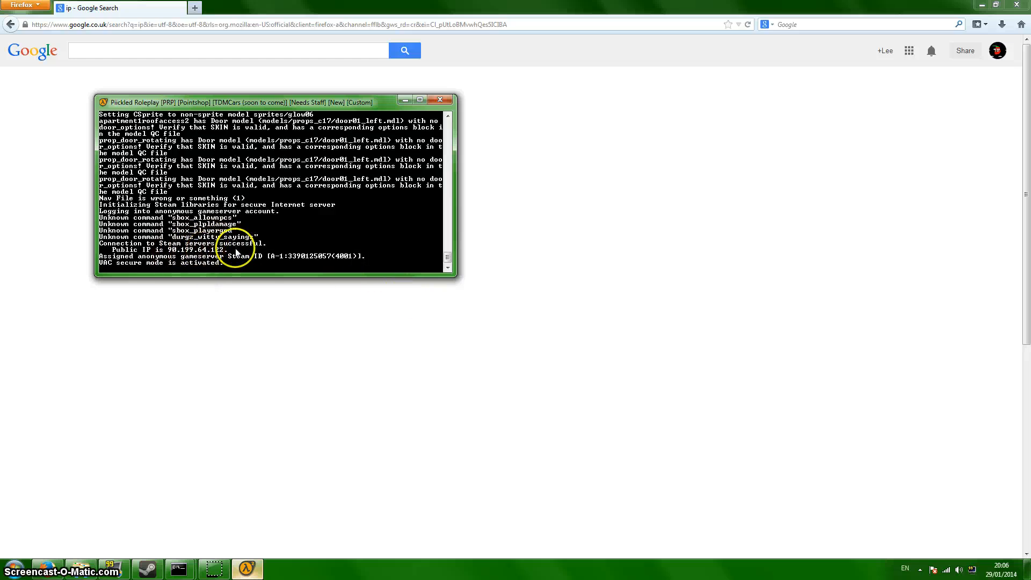
pyautogui.moveTo(162, 252)
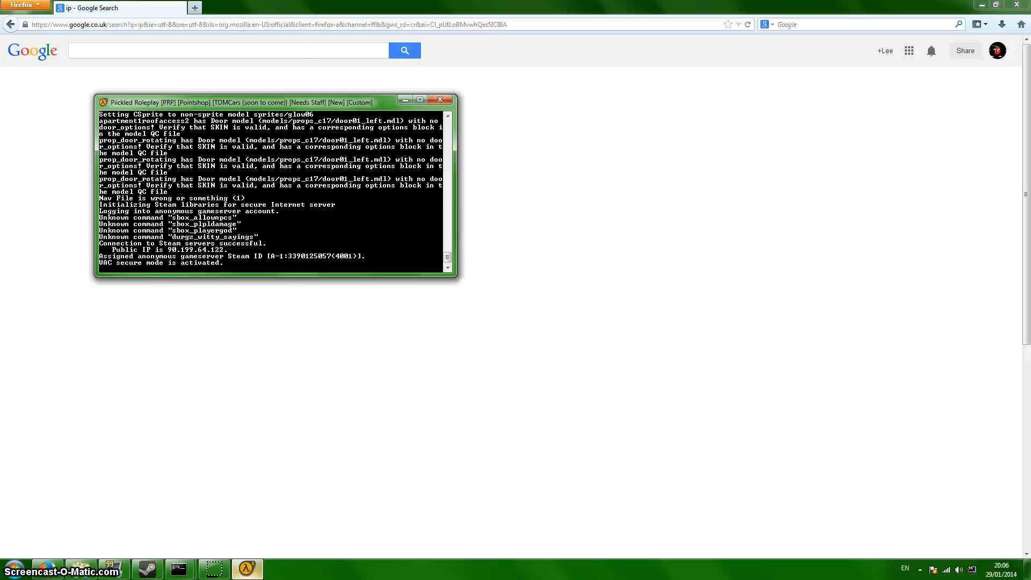
pyautogui.moveTo(181, 173)
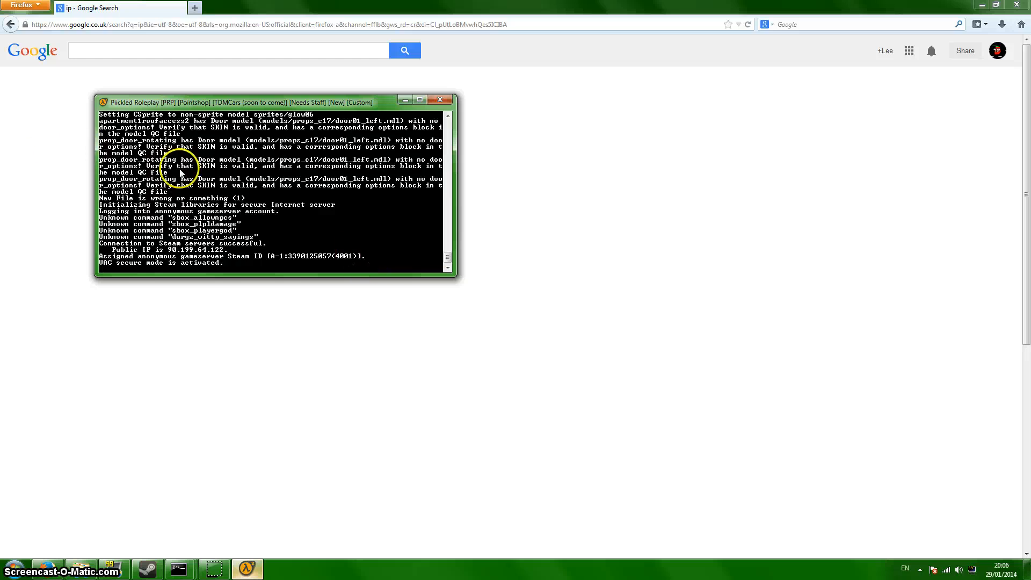
pyautogui.moveTo(232, 250)
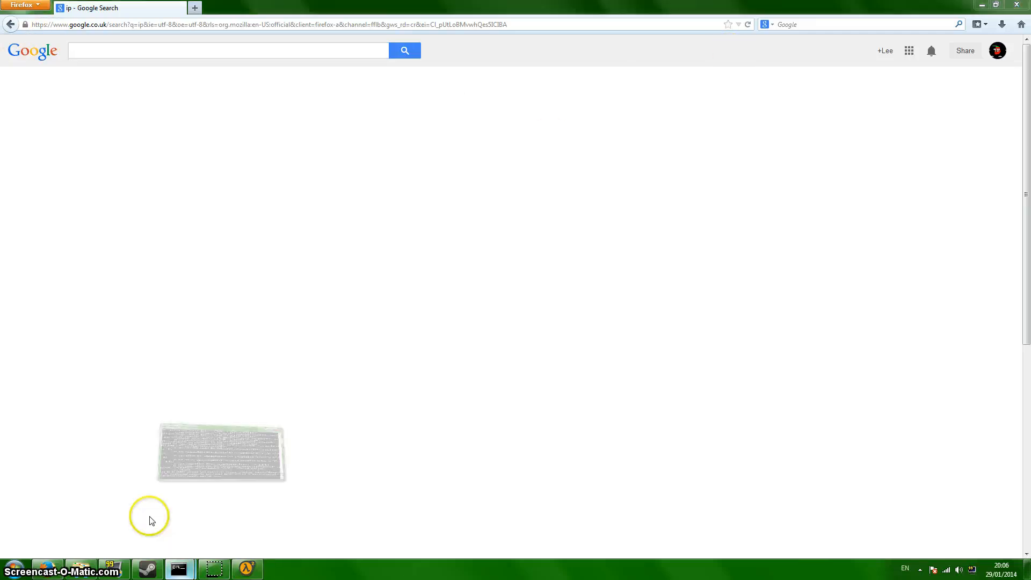
# - Bring up the Minecraft Bukkit server's Command Prompt window from the taskbar
pyautogui.click(180, 568)
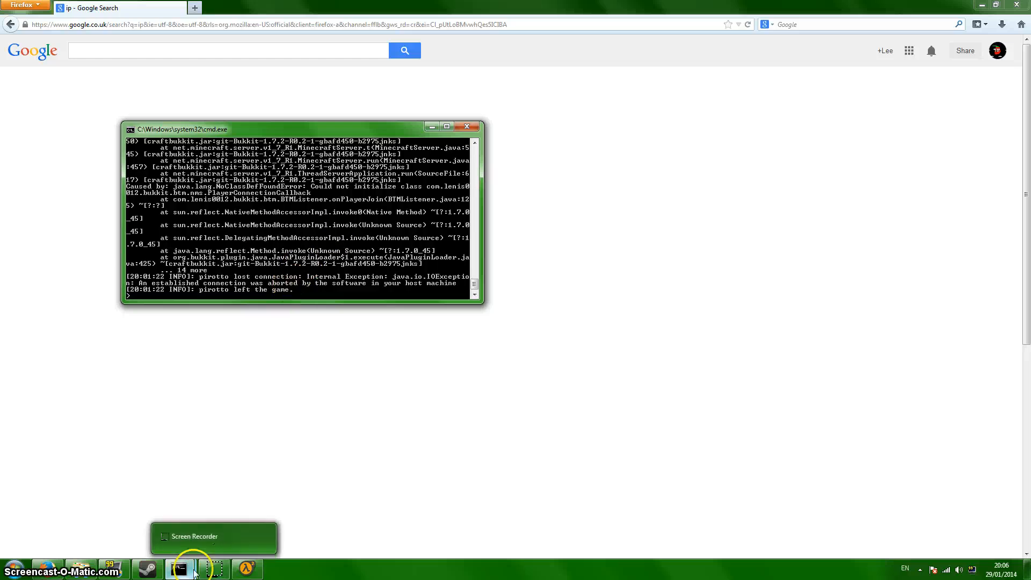
pyautogui.moveTo(179, 569)
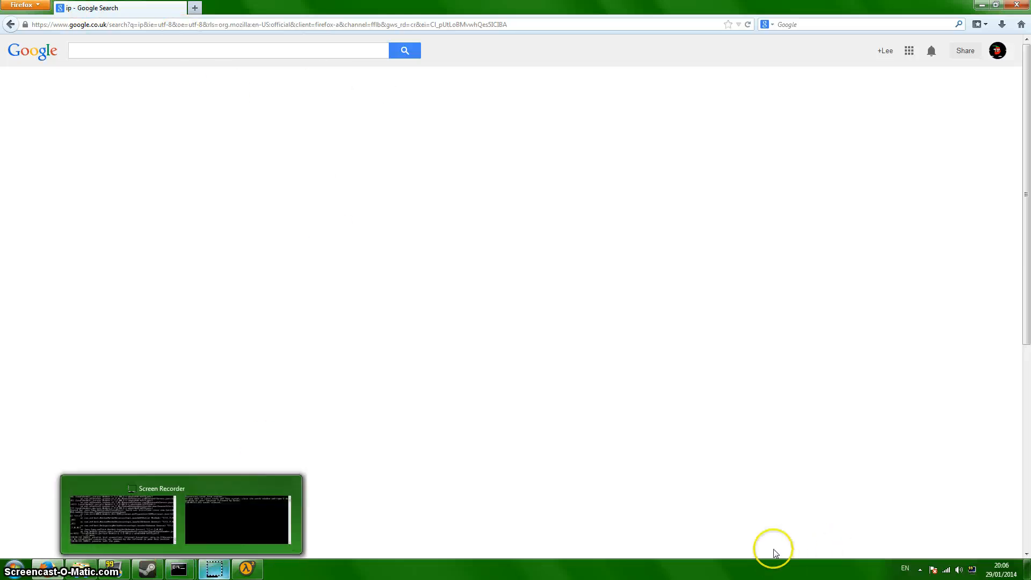
pyautogui.moveTo(216, 567)
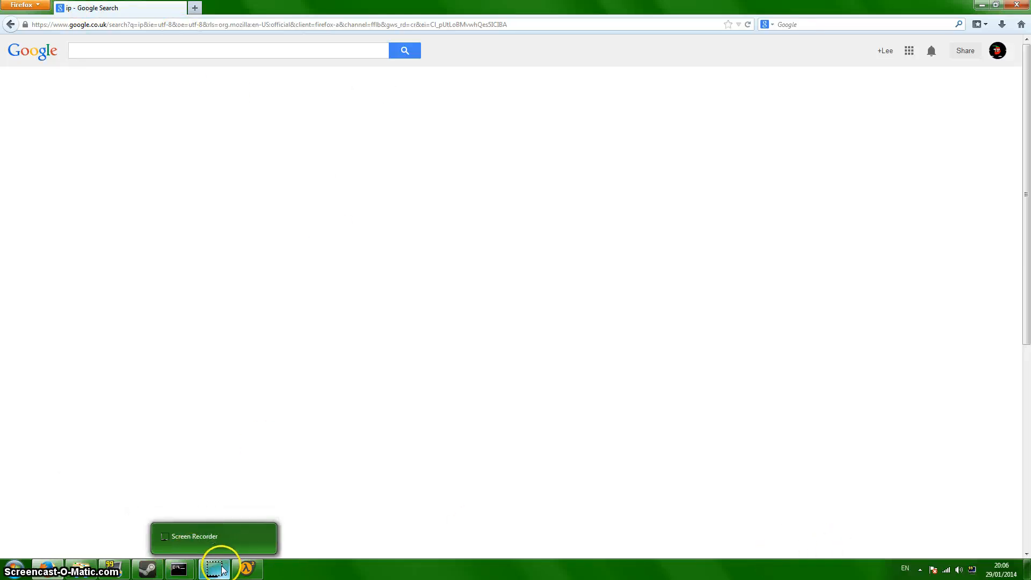